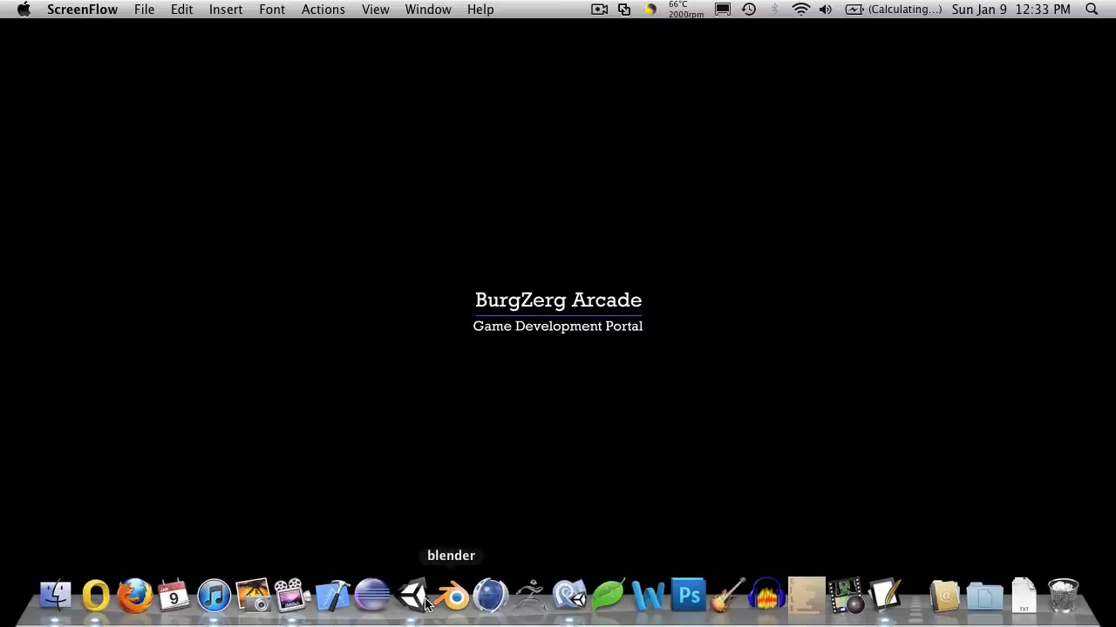
# - Start play mode, open a chest to show its Loot Window and close it again
pyautogui.click(410, 596)
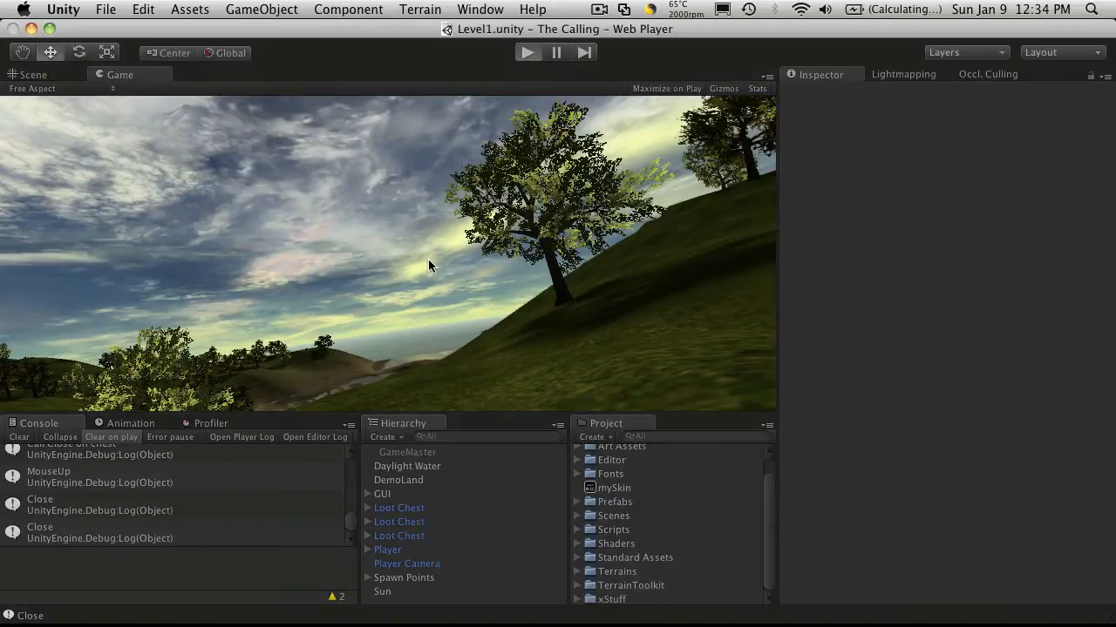
pyautogui.click(526, 52)
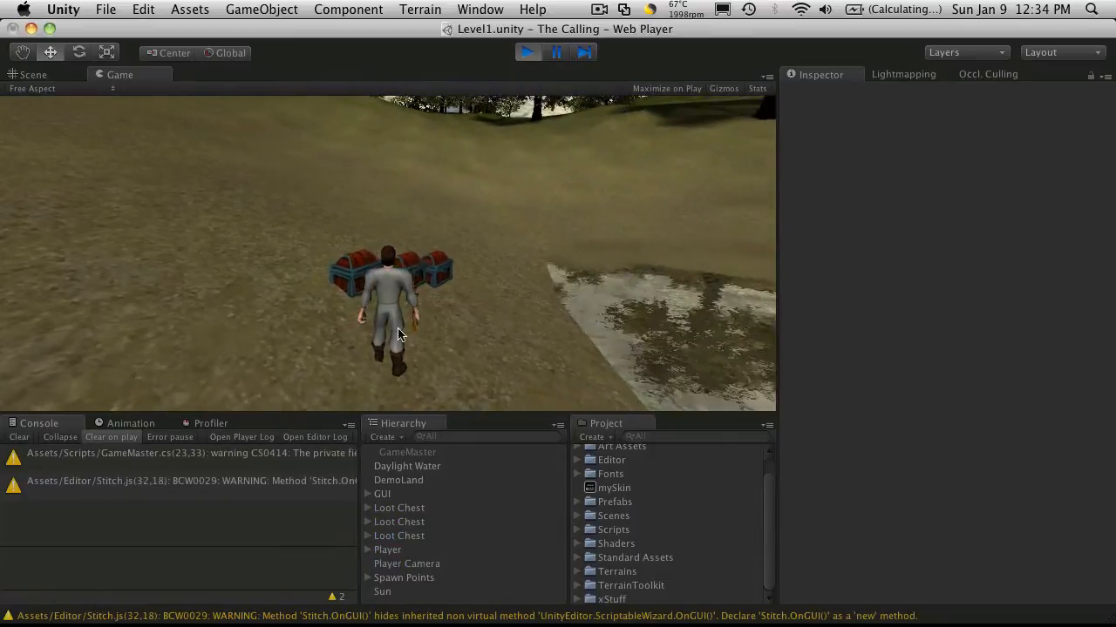
pyautogui.click(671, 279)
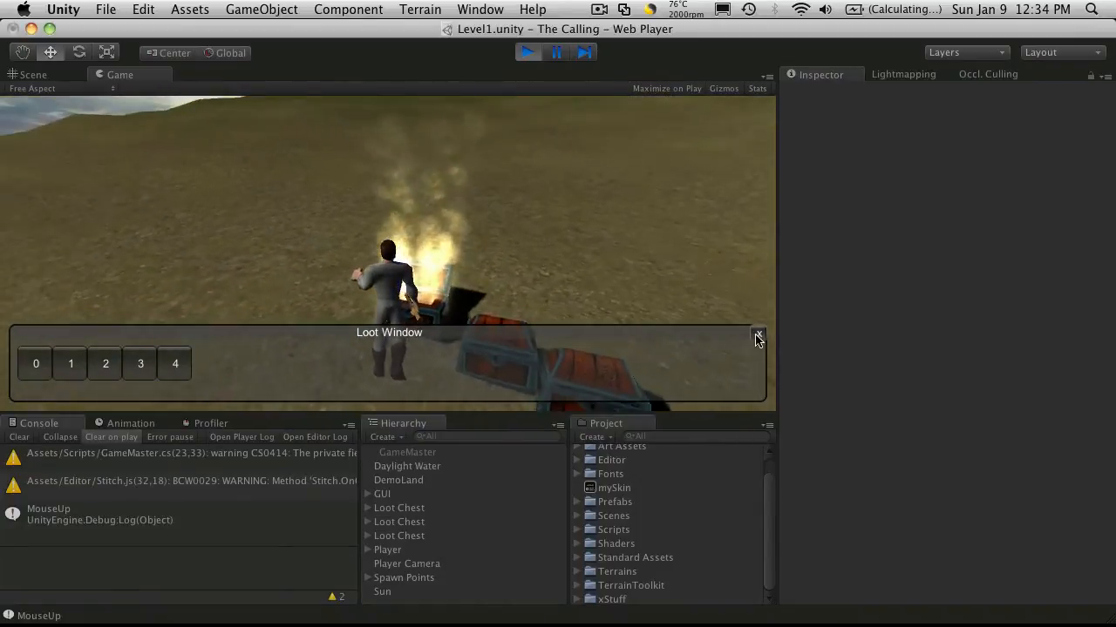
pyautogui.click(756, 334)
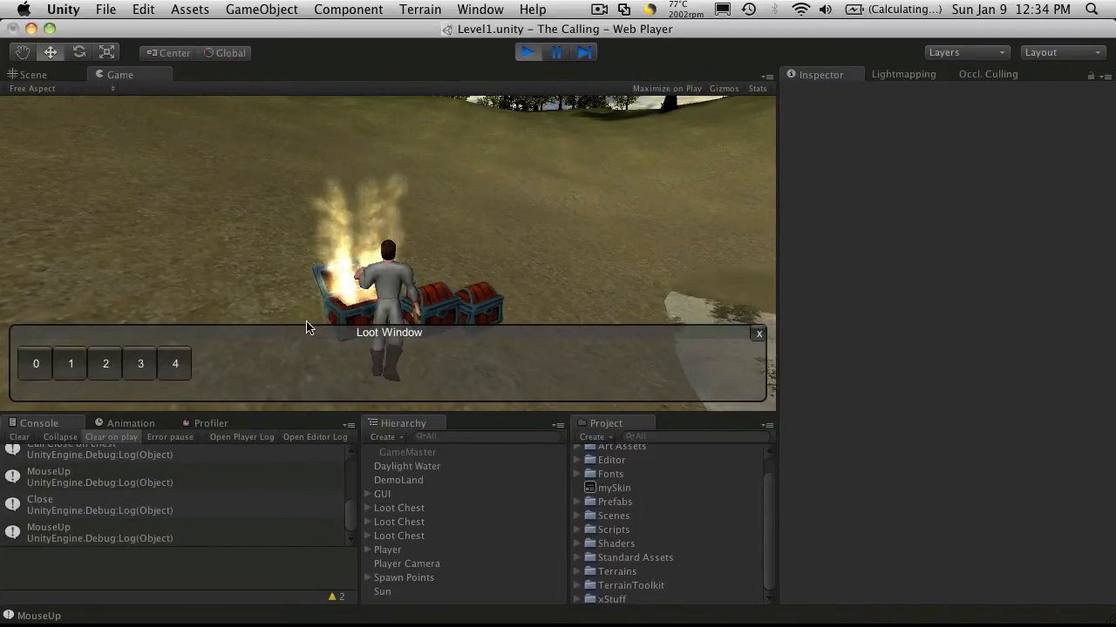
# - Open neighbouring chests in turn to test how the loot window handles switching chests
pyautogui.click(758, 335)
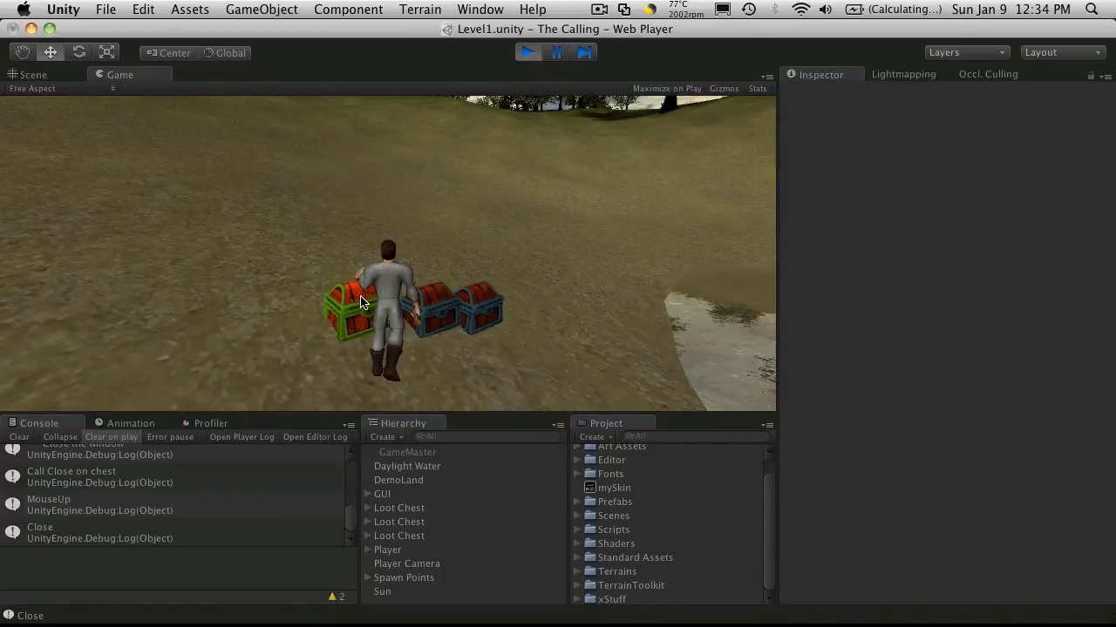
pyautogui.click(357, 300)
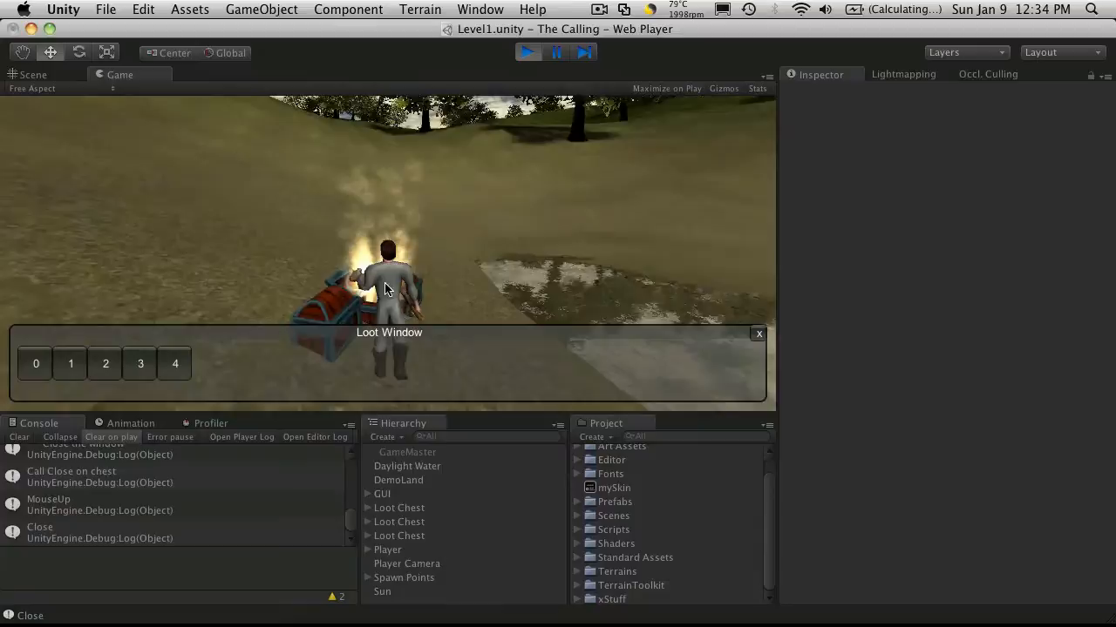
pyautogui.click(757, 335)
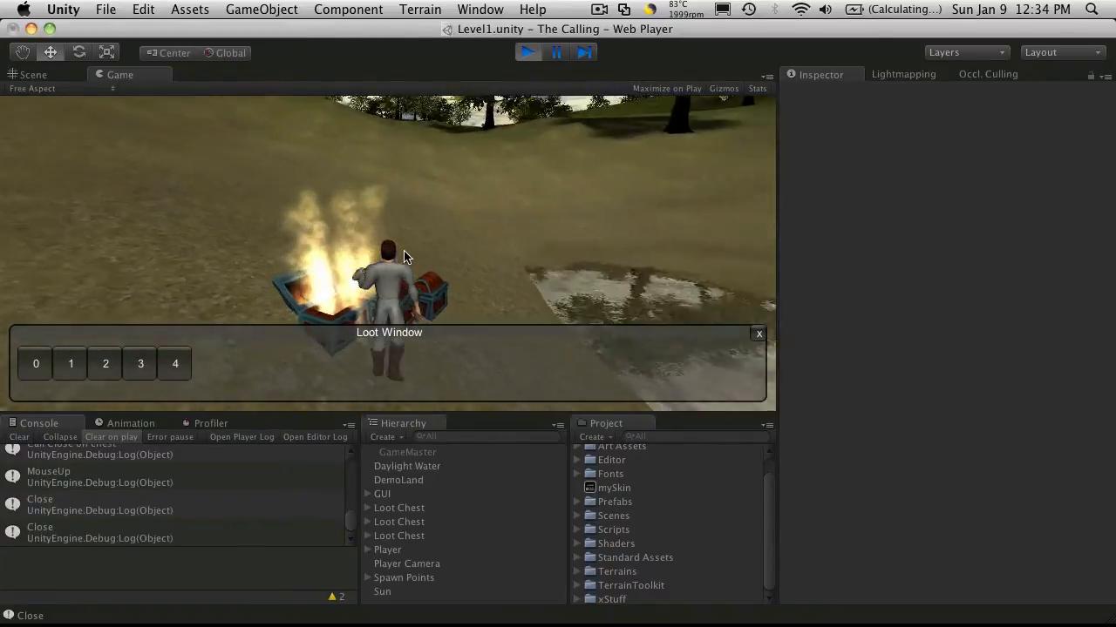
pyautogui.click(759, 332)
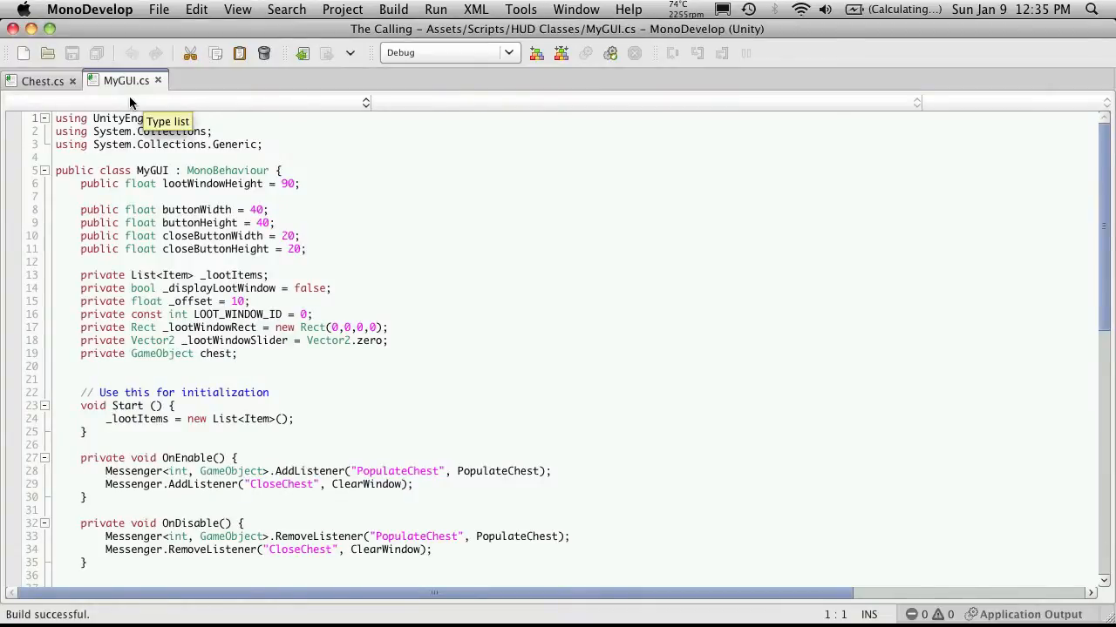
# - Change line 19's chest field from private GameObject to public static Chest
pyautogui.click(269, 355)
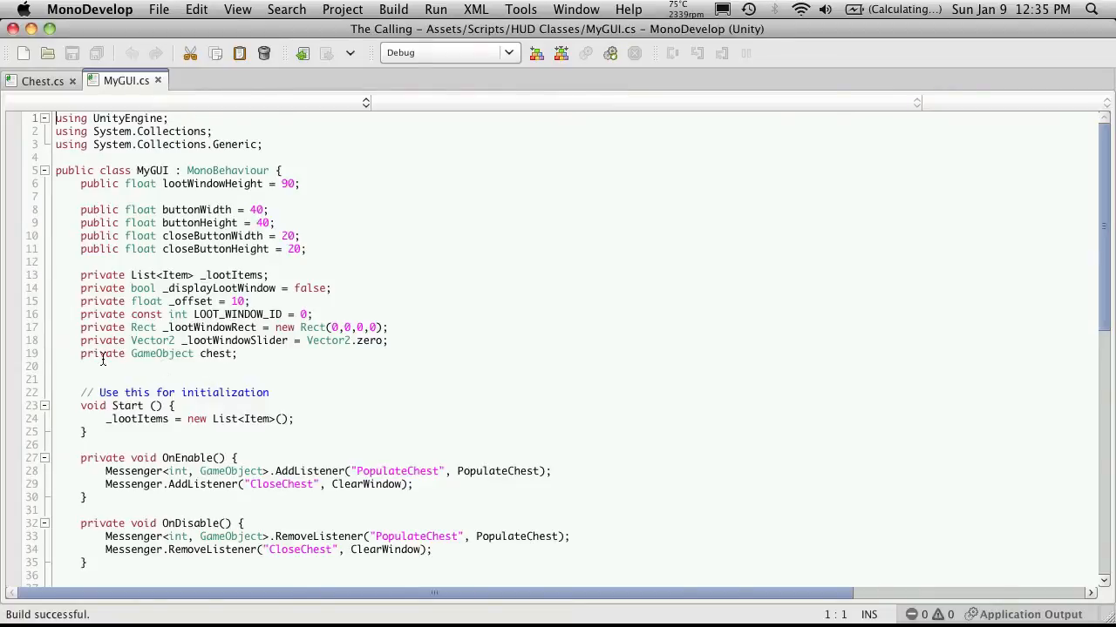
pyautogui.moveTo(217, 365)
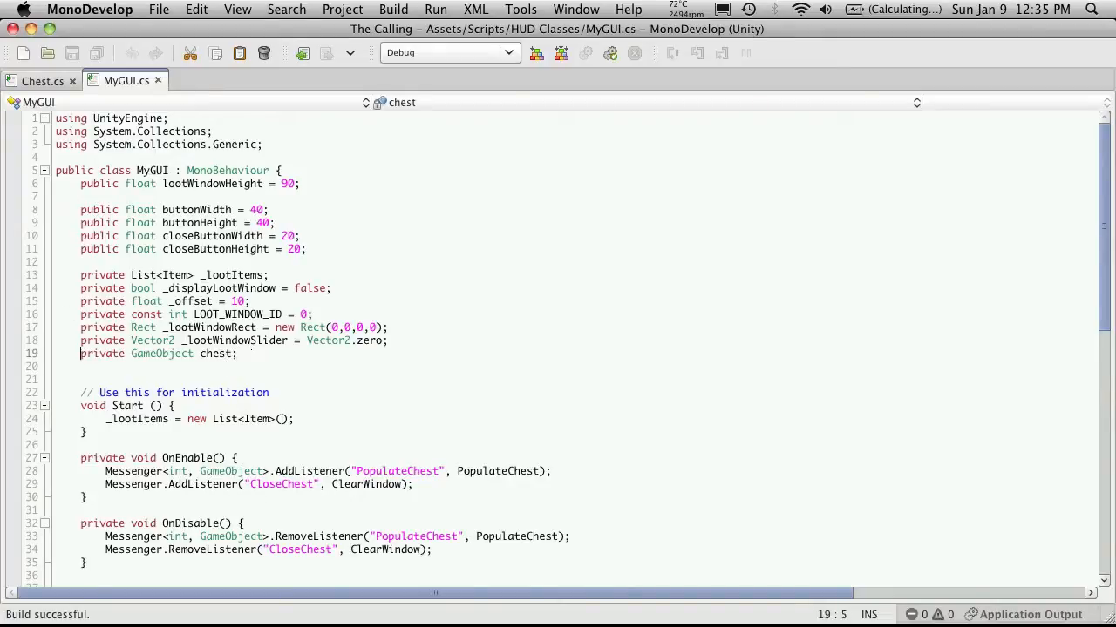
pyautogui.doubleClick(102, 354)
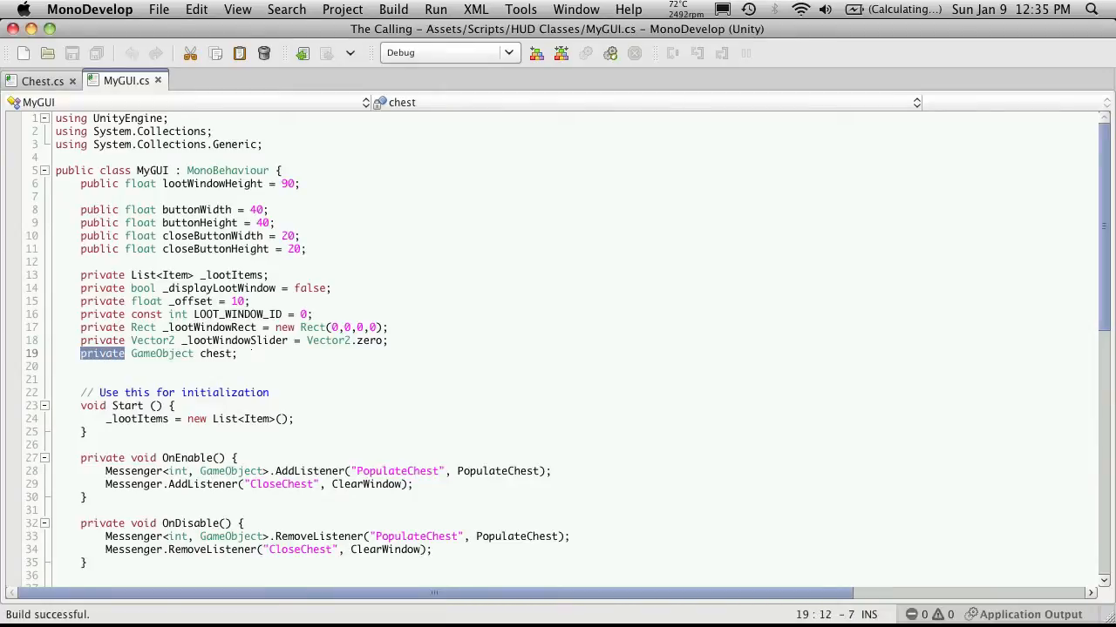
pyautogui.write('public')
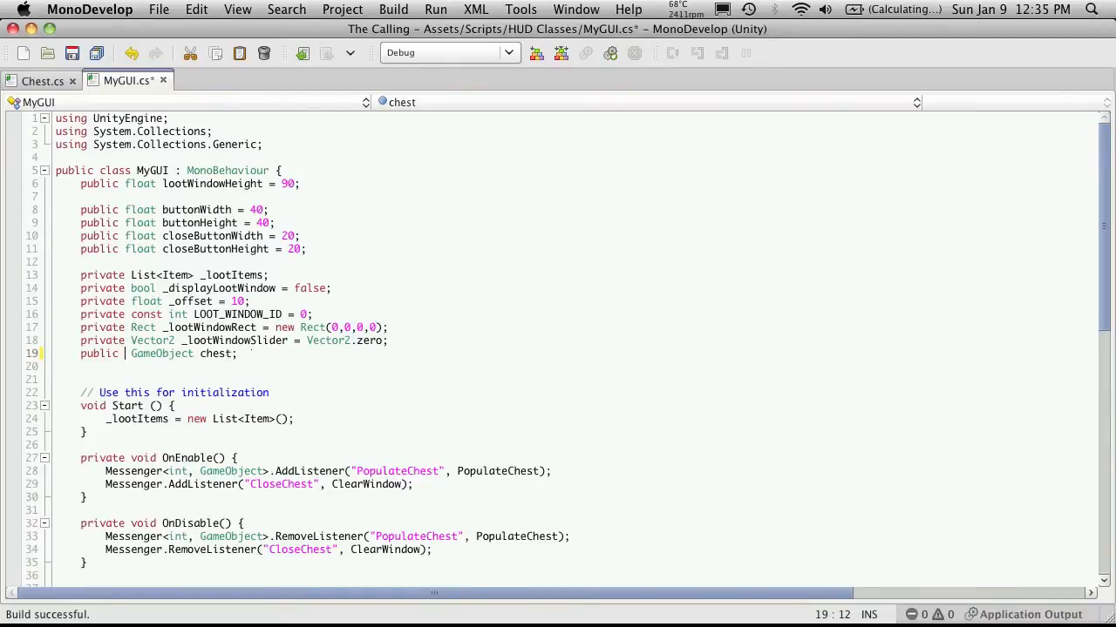
pyautogui.write('static')
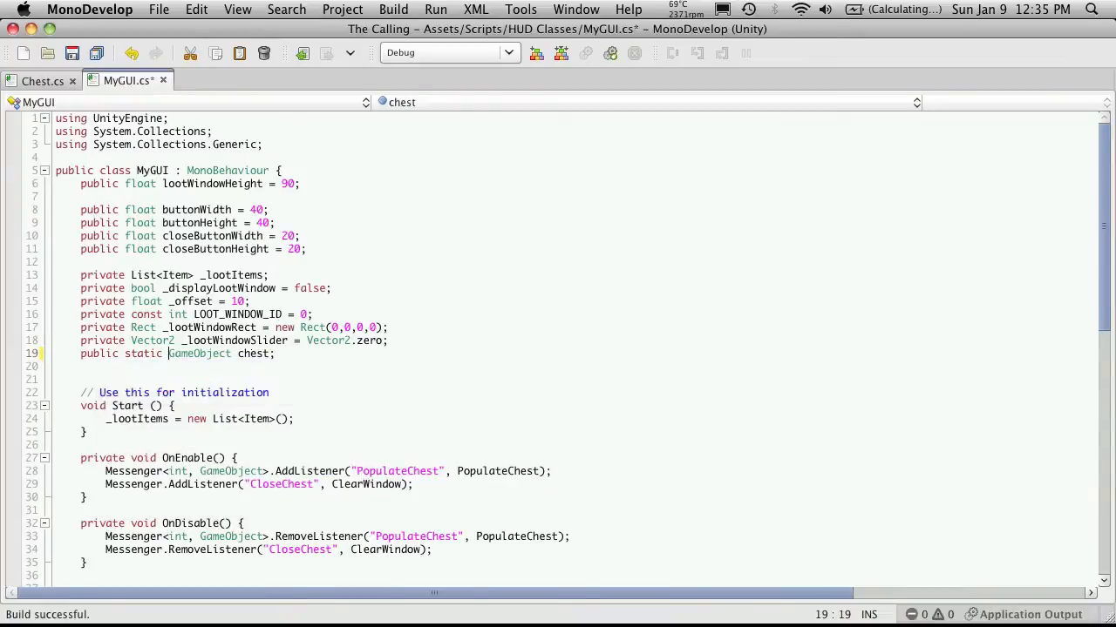
pyautogui.doubleClick(199, 352)
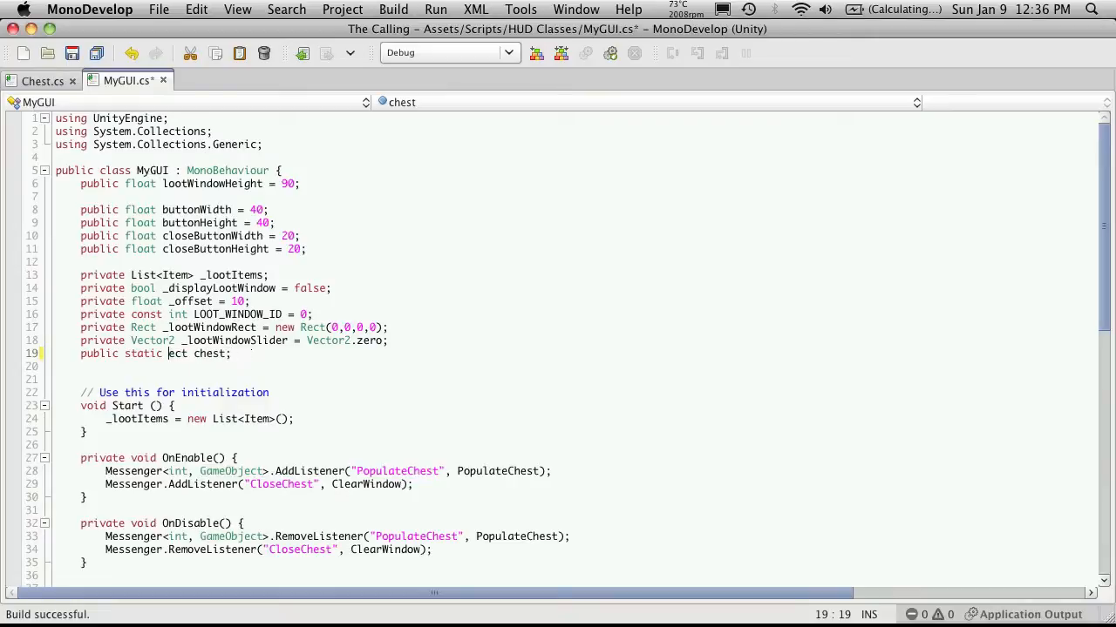
pyautogui.write('Ches')
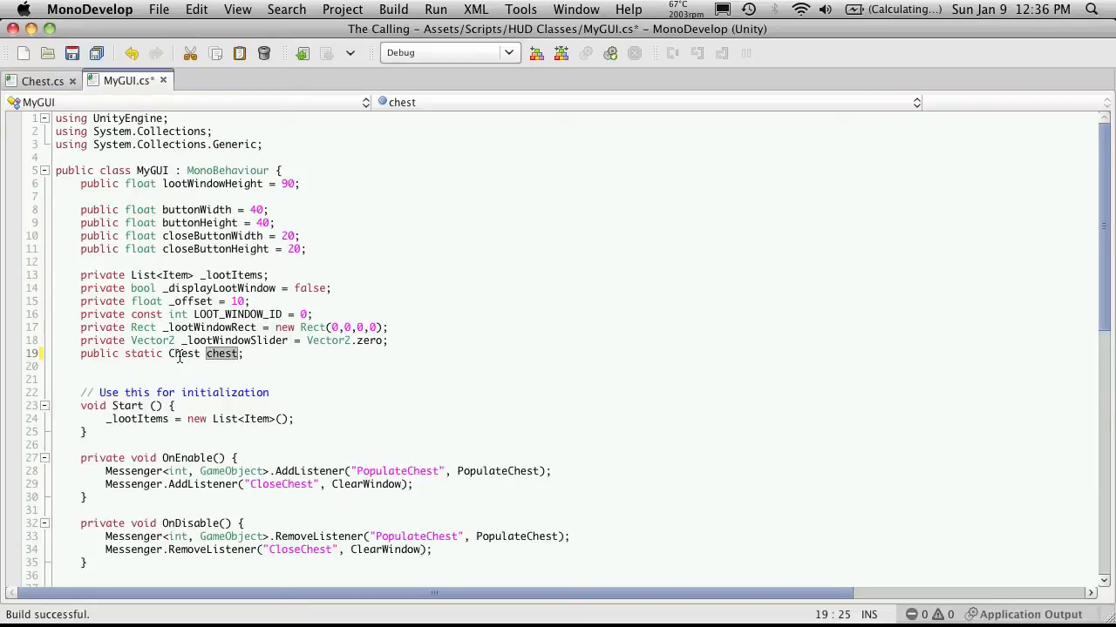
pyautogui.doubleClick(183, 354)
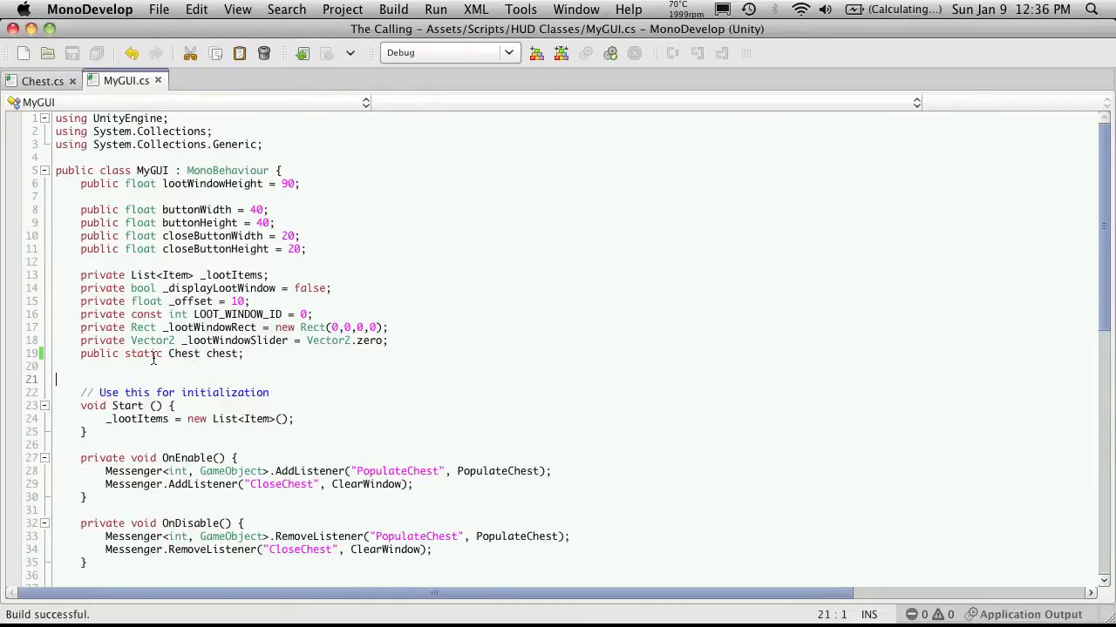
# - Make ClearWindow call chest.OnMouseUp() directly, reviewing Chest.cs alongside MyGUI.cs
pyautogui.scroll(-3)
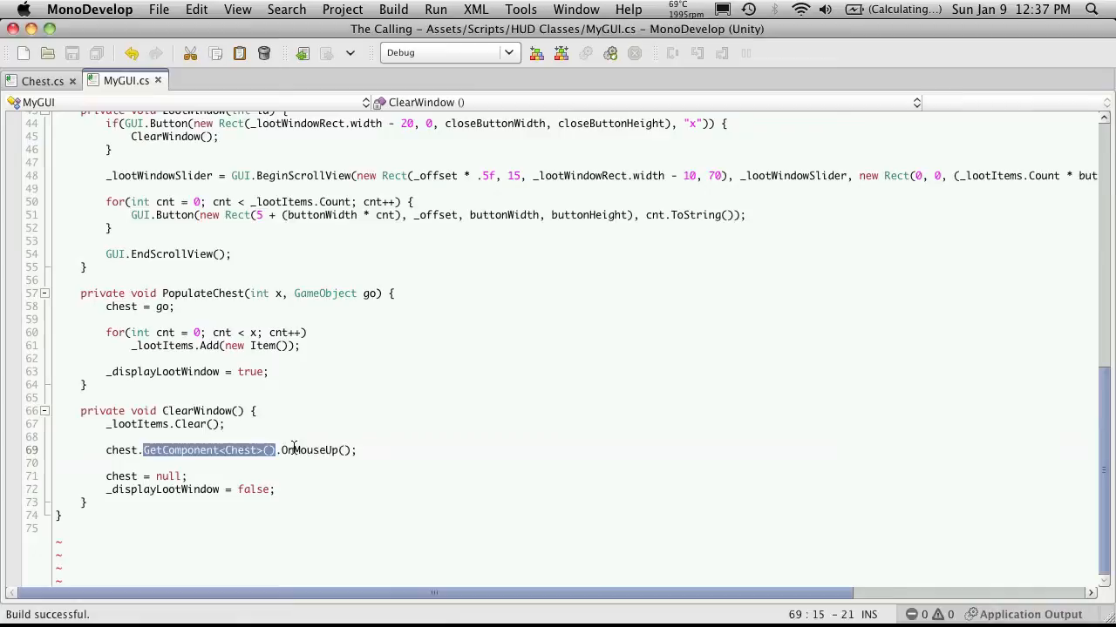
pyautogui.press('Delete')
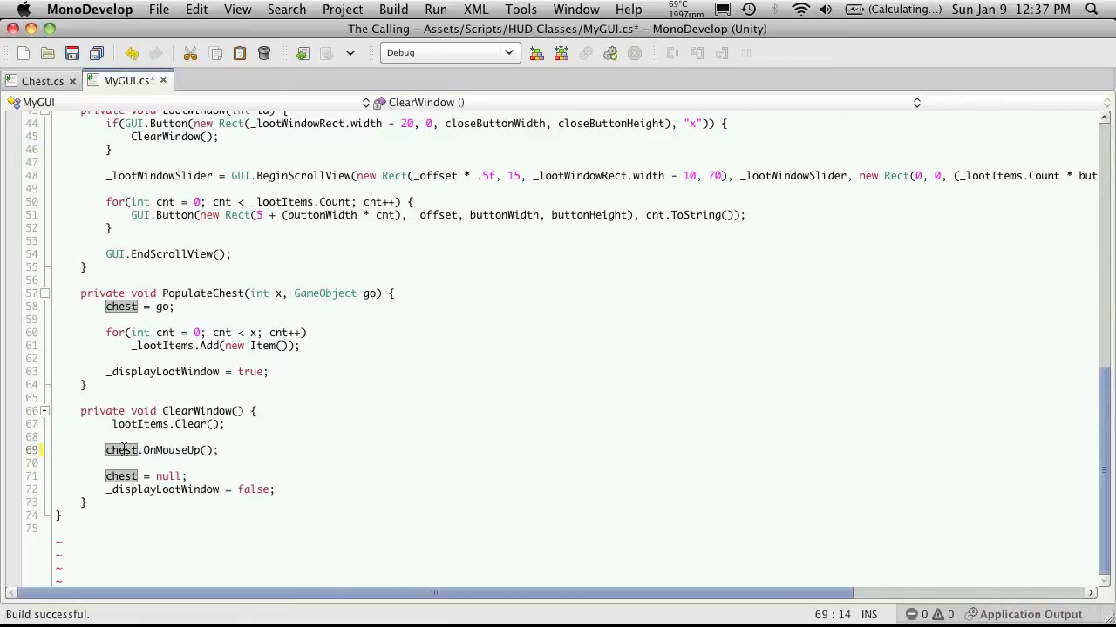
pyautogui.moveTo(174, 450)
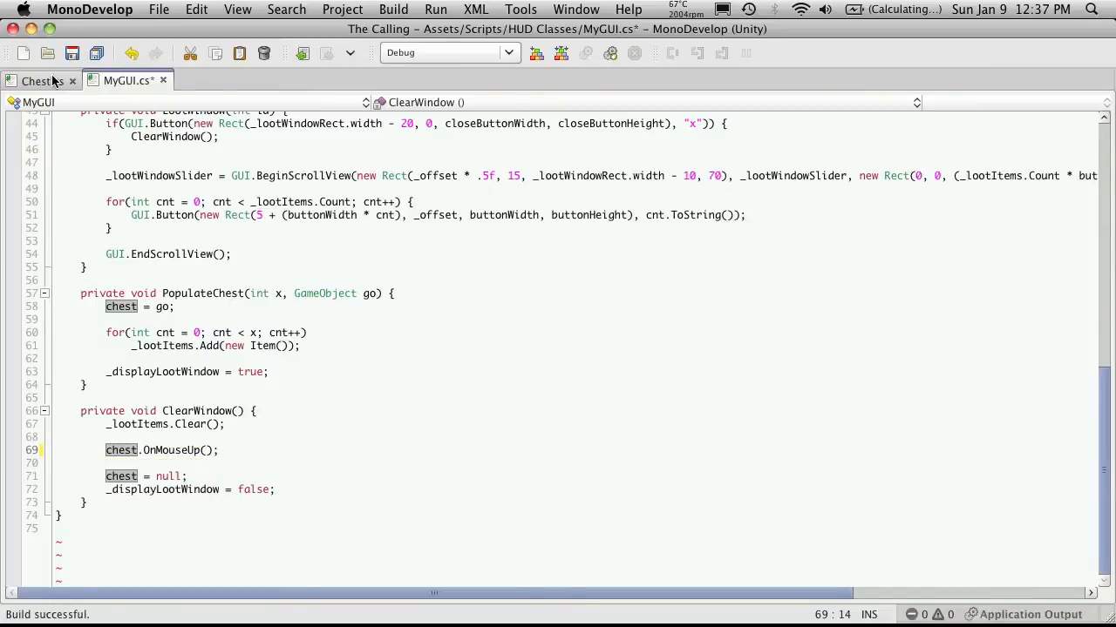
pyautogui.click(38, 80)
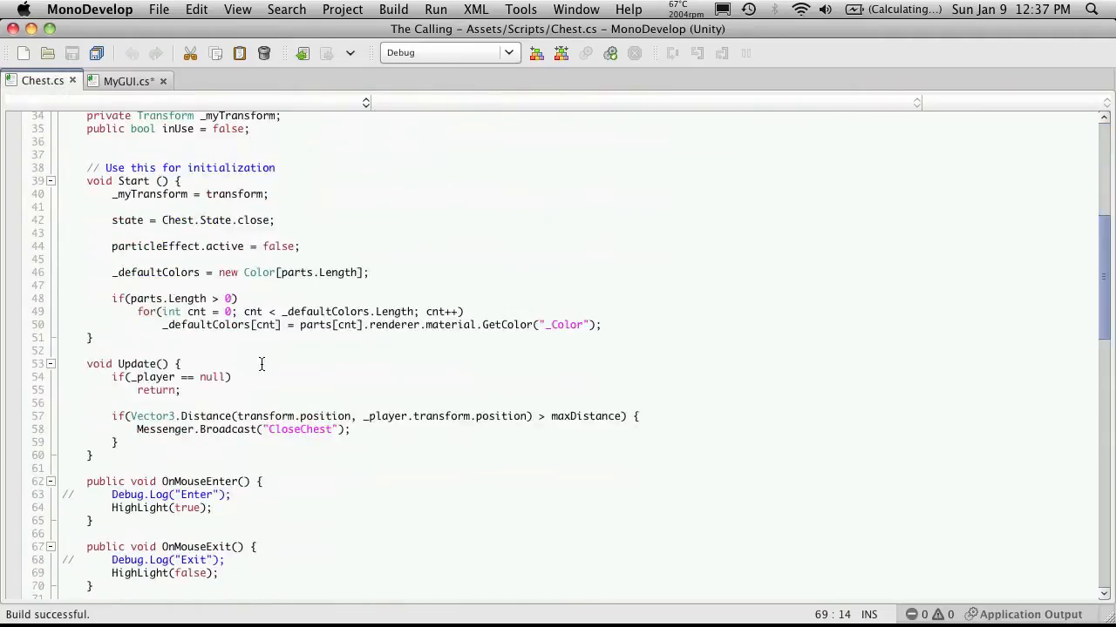
pyautogui.scroll(-3)
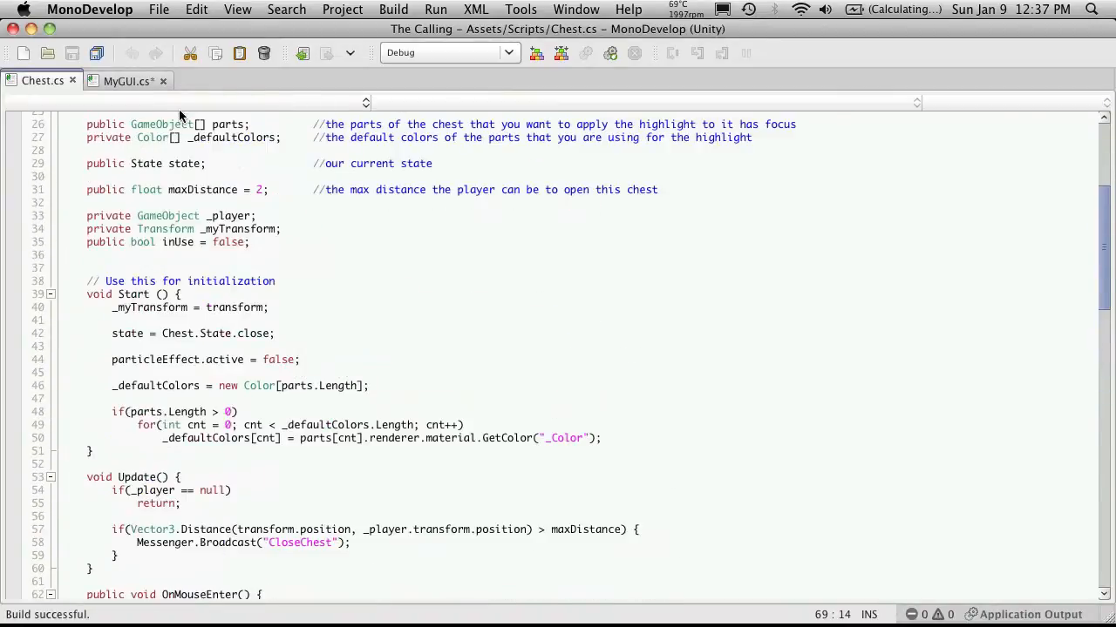
pyautogui.click(126, 80)
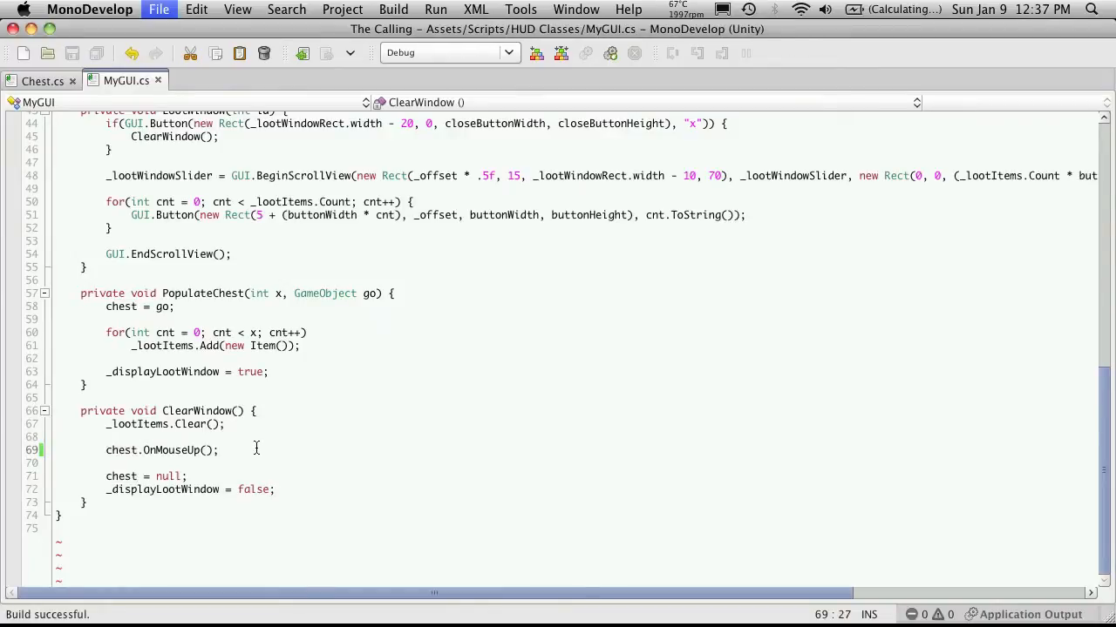
pyautogui.click(37, 80)
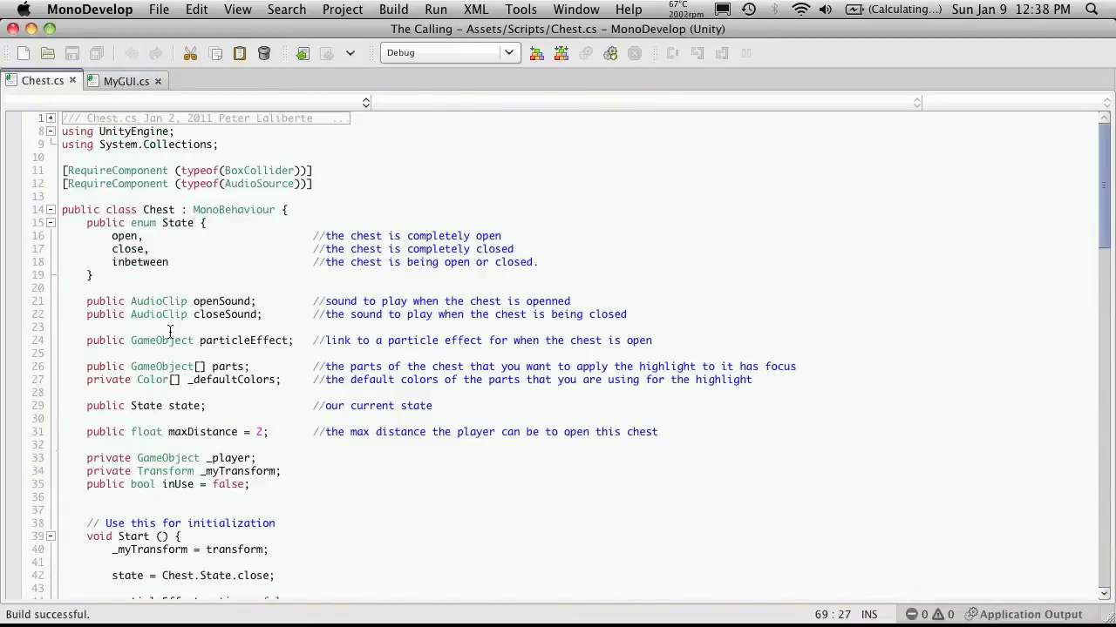
# - Make Update return early when not inUse and comment out the broadcast
pyautogui.scroll(-3)
pyautogui.write('if(')
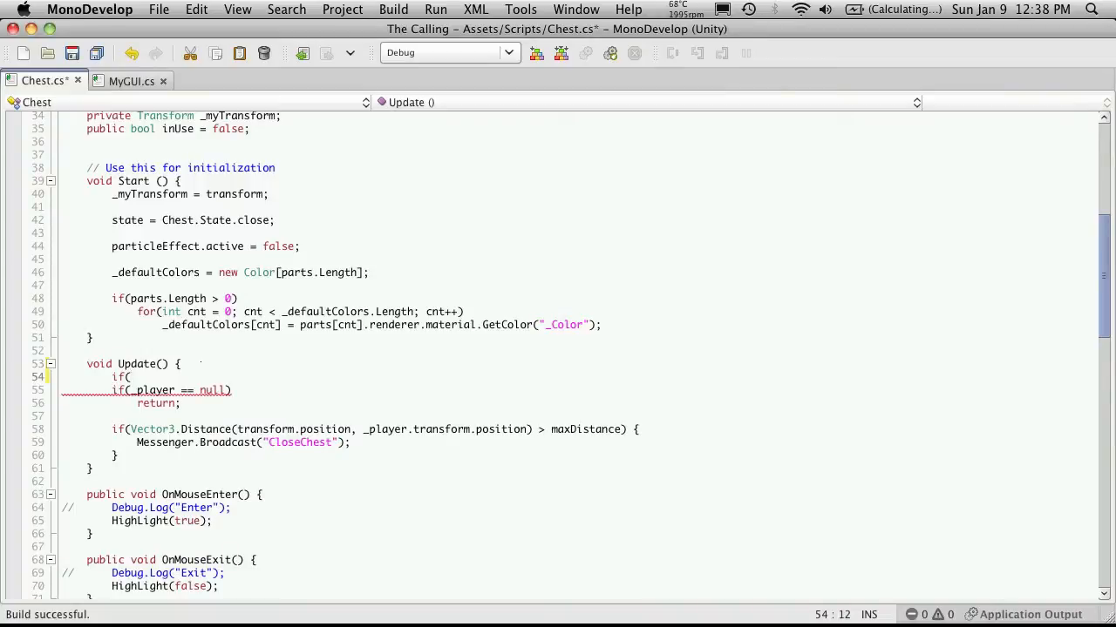
pyautogui.write('!')
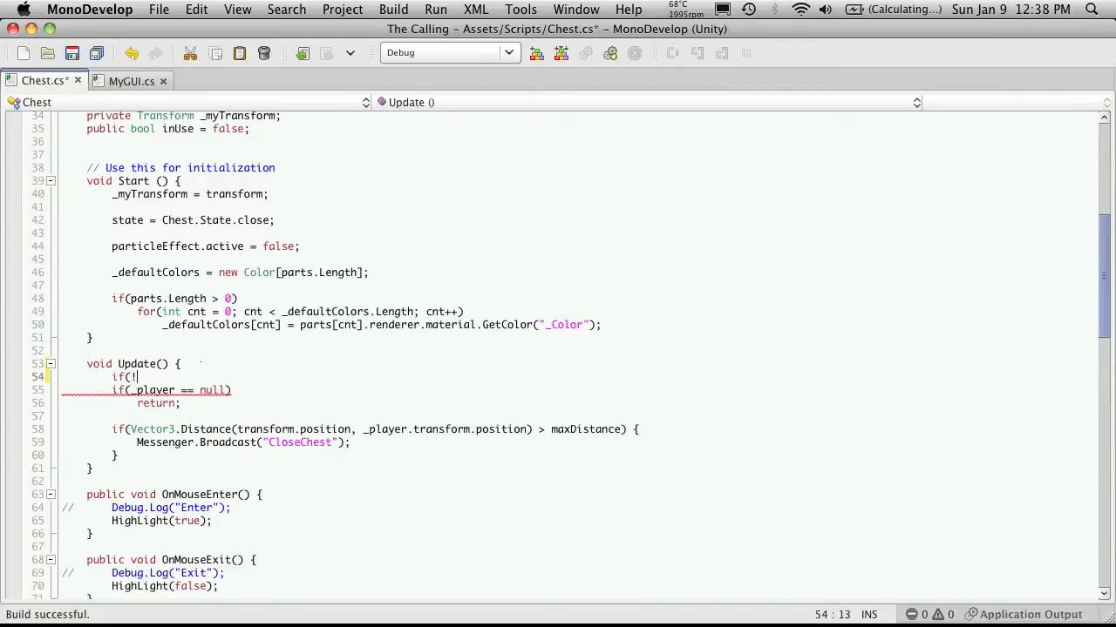
pyautogui.write('nUse)')
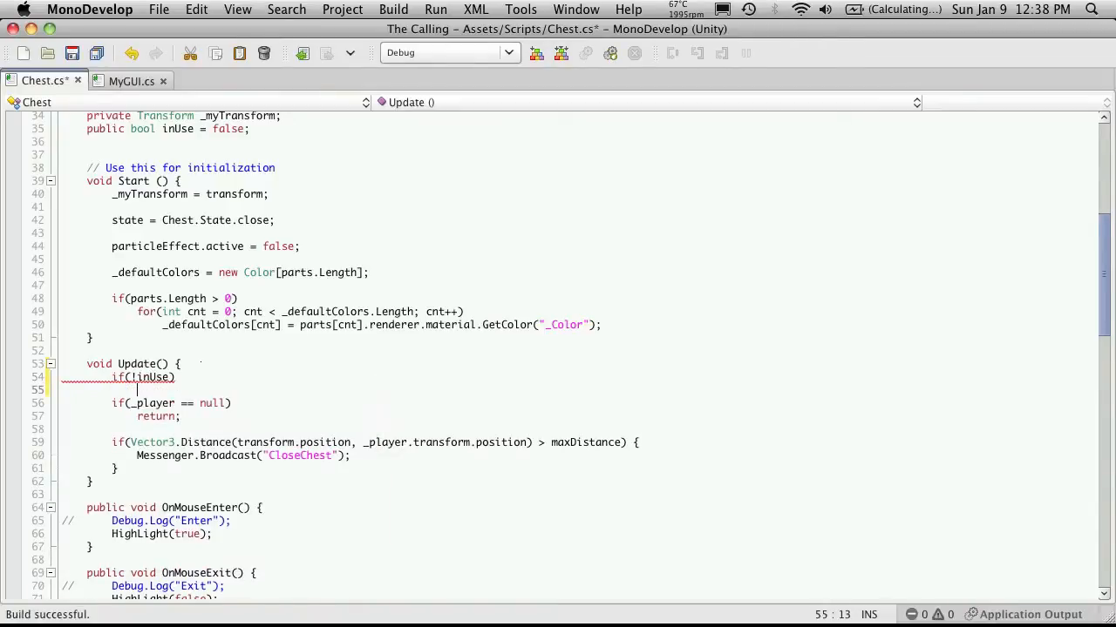
pyautogui.write('return;')
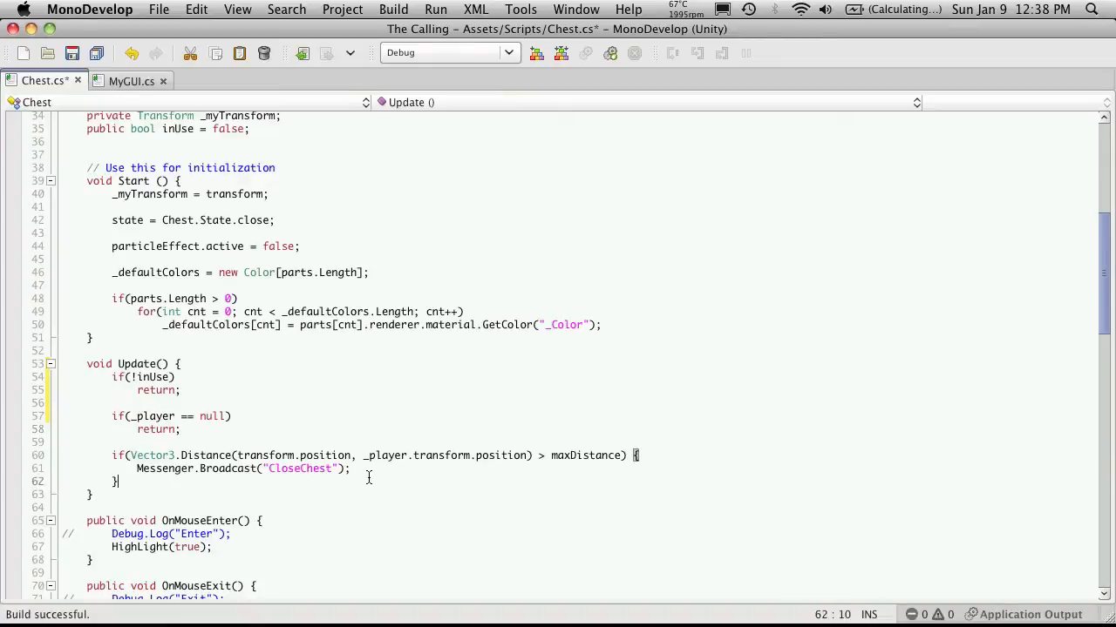
pyautogui.write('//')
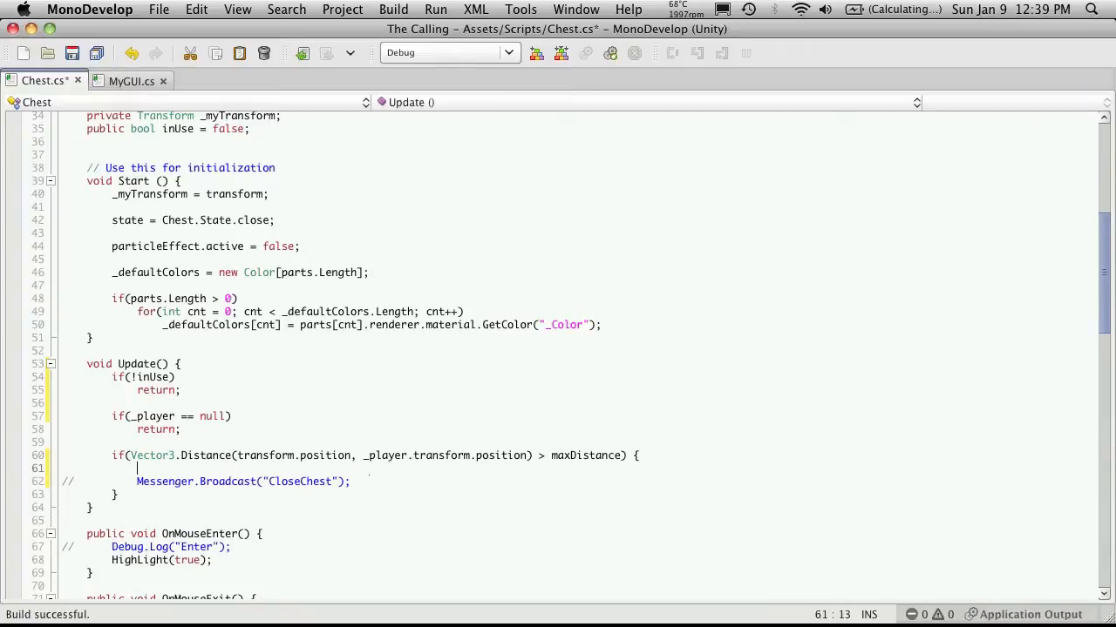
# - Call MyGUI.chest.ForceClose(); inside the maxDistance check
pyautogui.write('MyGUI')
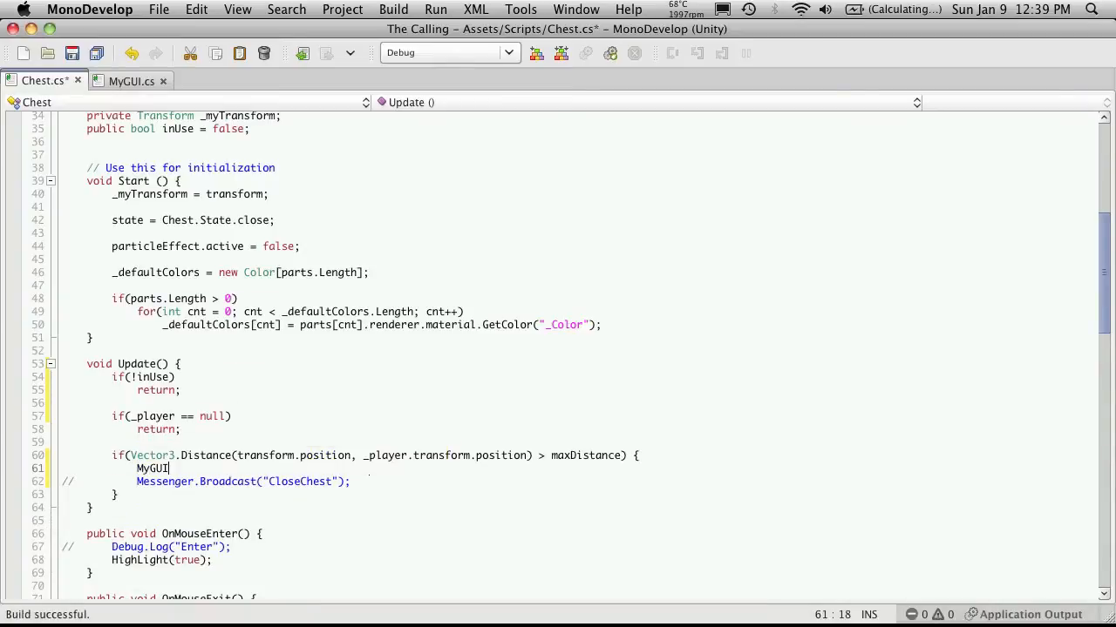
pyautogui.write('.chest')
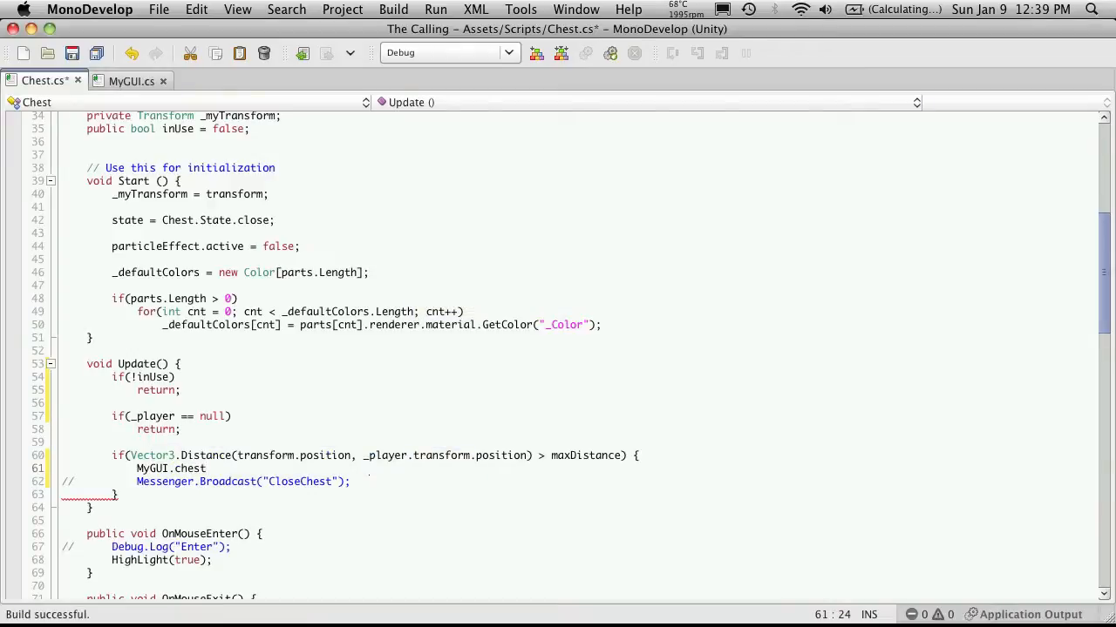
pyautogui.write('.ForceClose(')
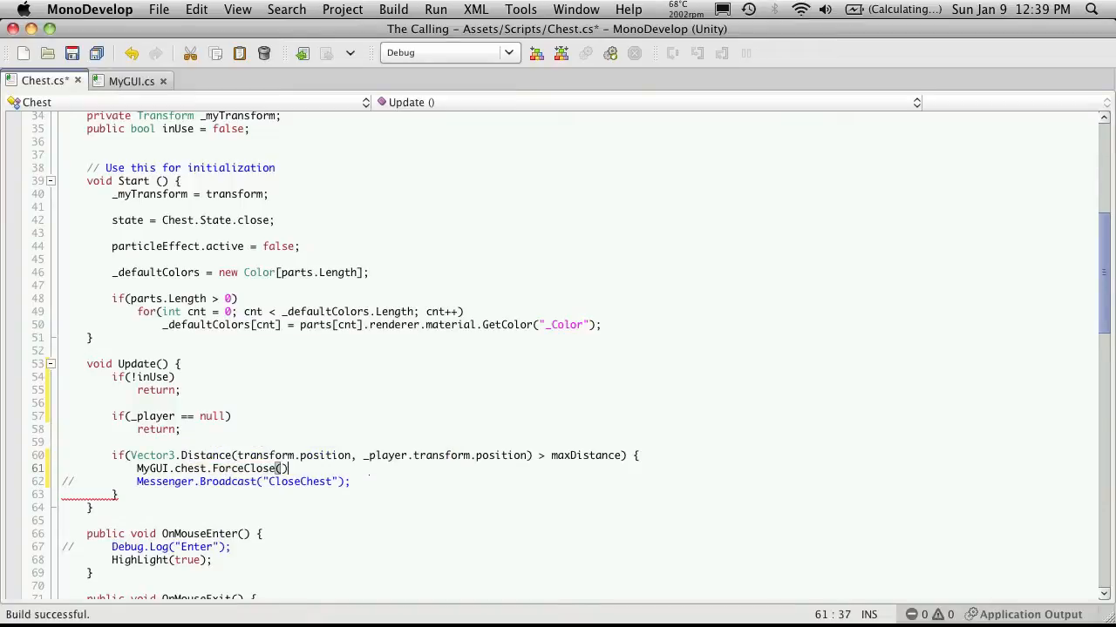
pyautogui.write(';')
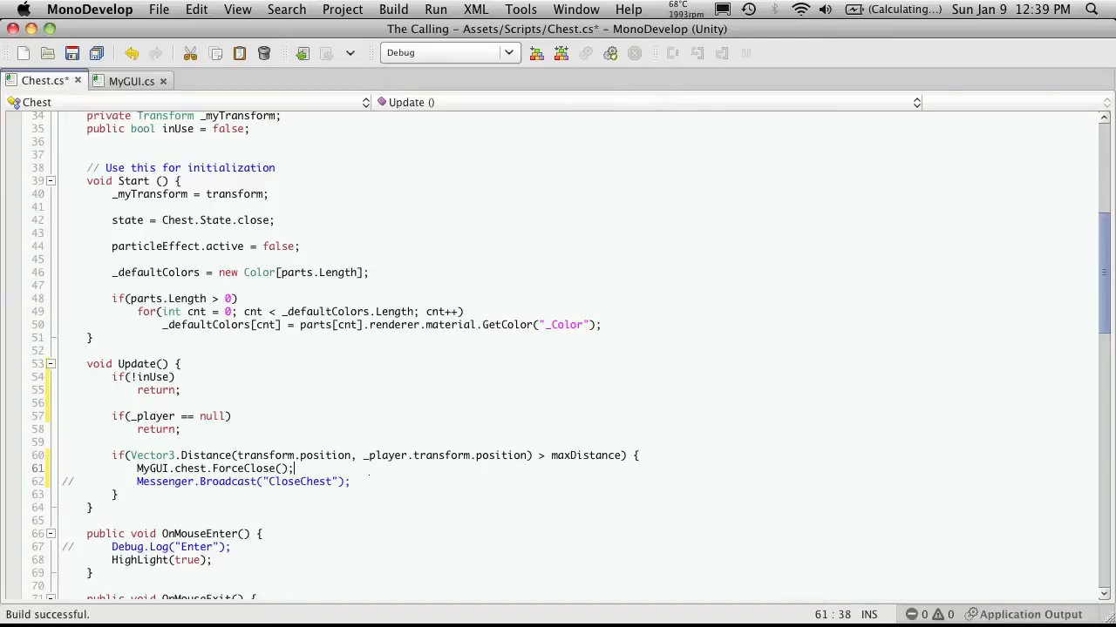
pyautogui.scroll(-3)
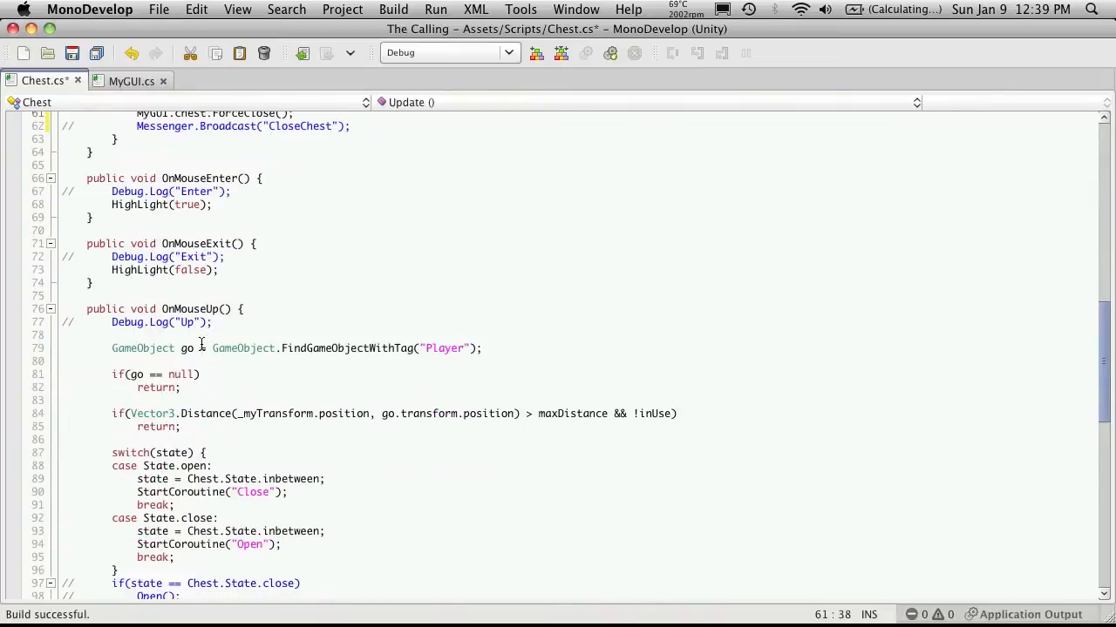
# - Replace the open case's StartCoroutine("Close") with a ForceClose(); call
pyautogui.scroll(-3)
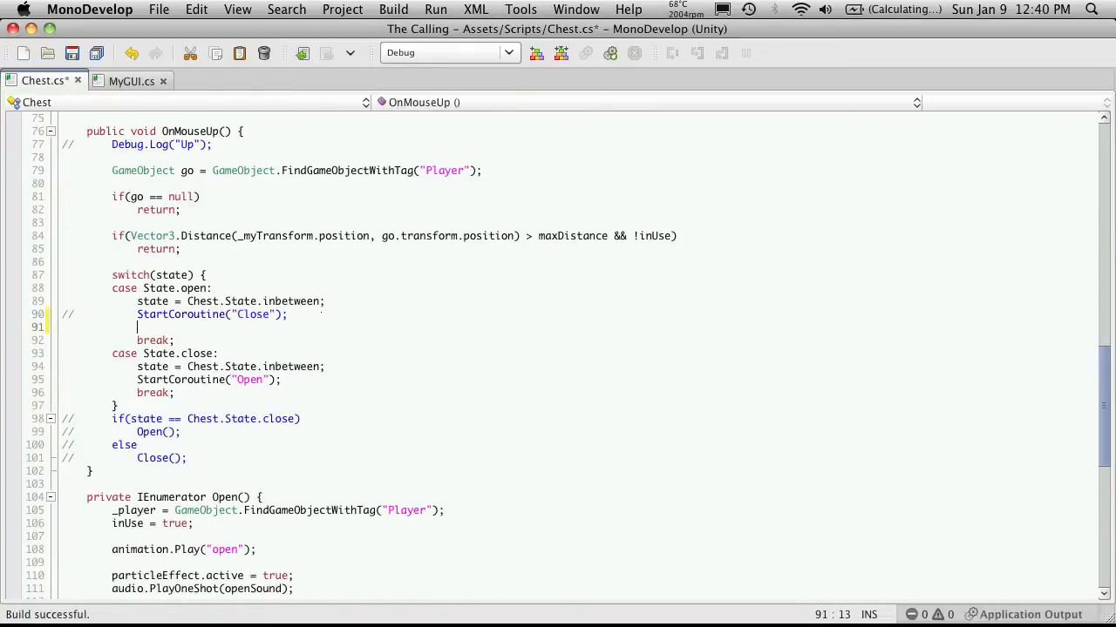
pyautogui.write('ForceClose();')
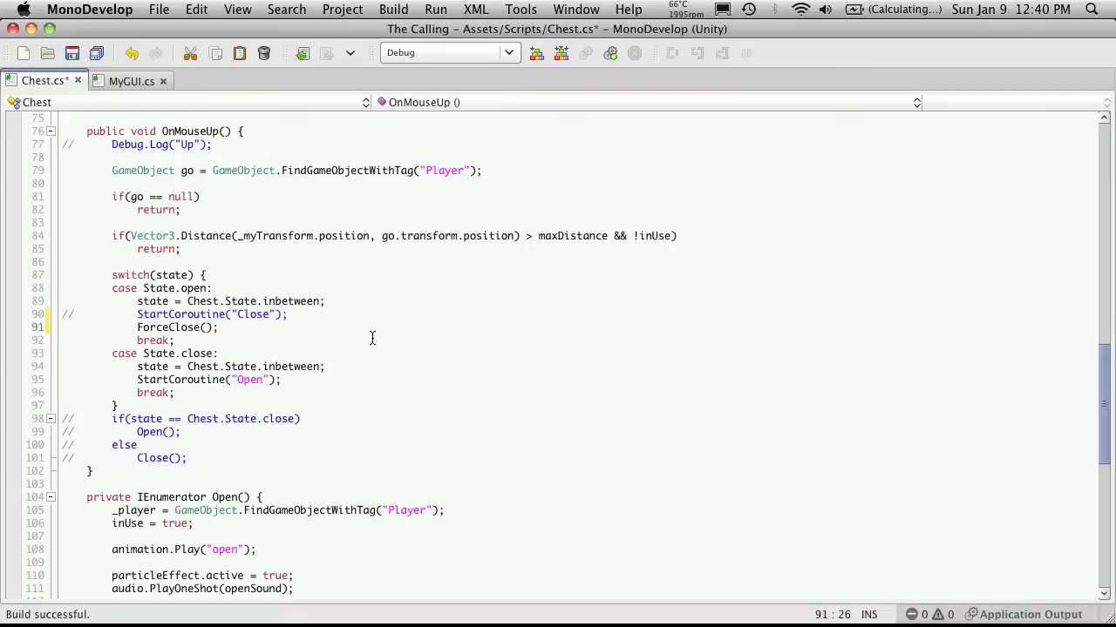
pyautogui.moveTo(181, 366)
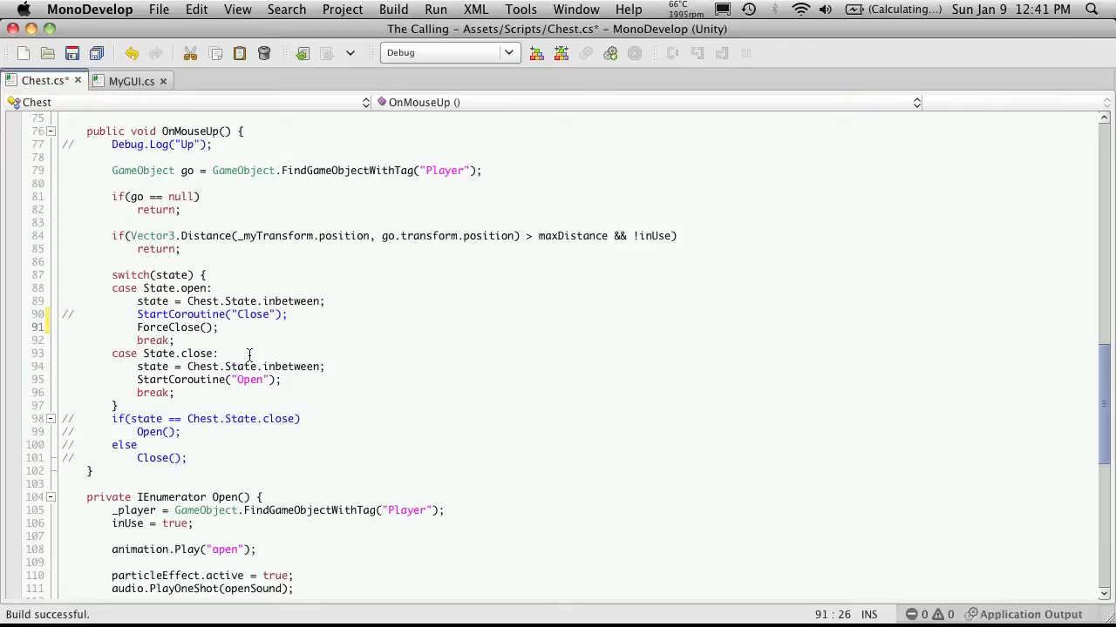
# - Begin an if(MyGUI.chest != null) check under case State.close
pyautogui.click(219, 352)
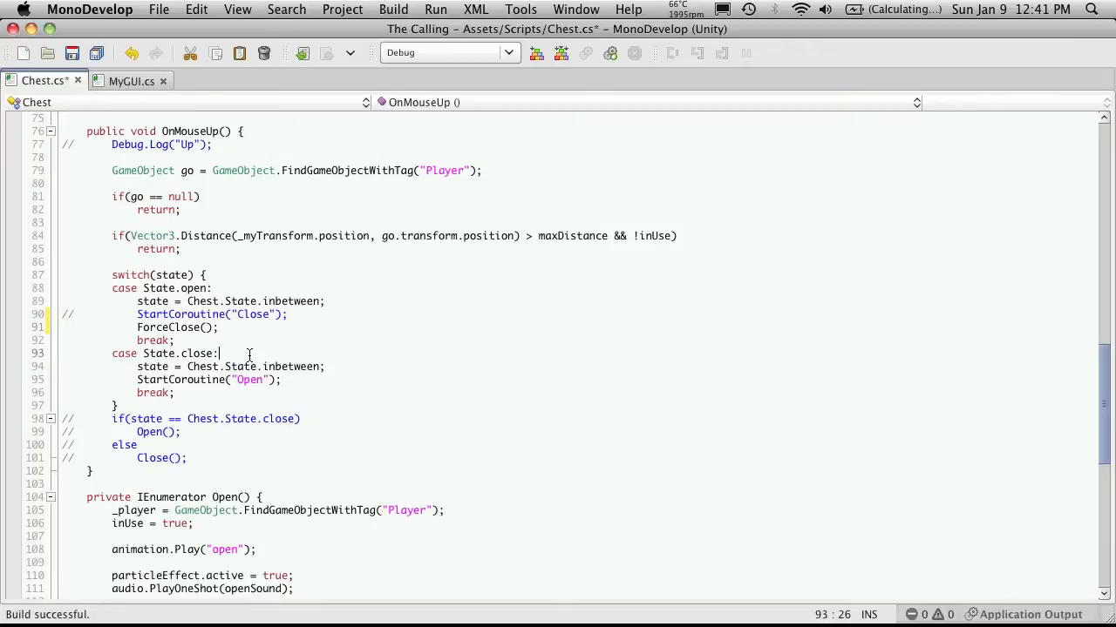
pyautogui.press('enter')
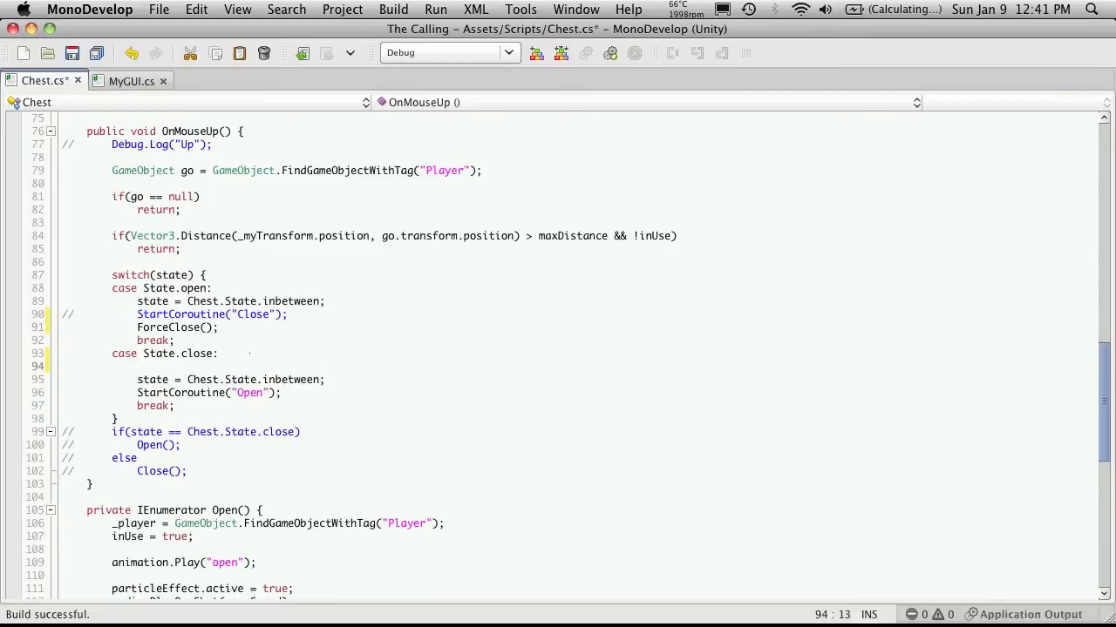
pyautogui.write('if(MyGUI.ce')
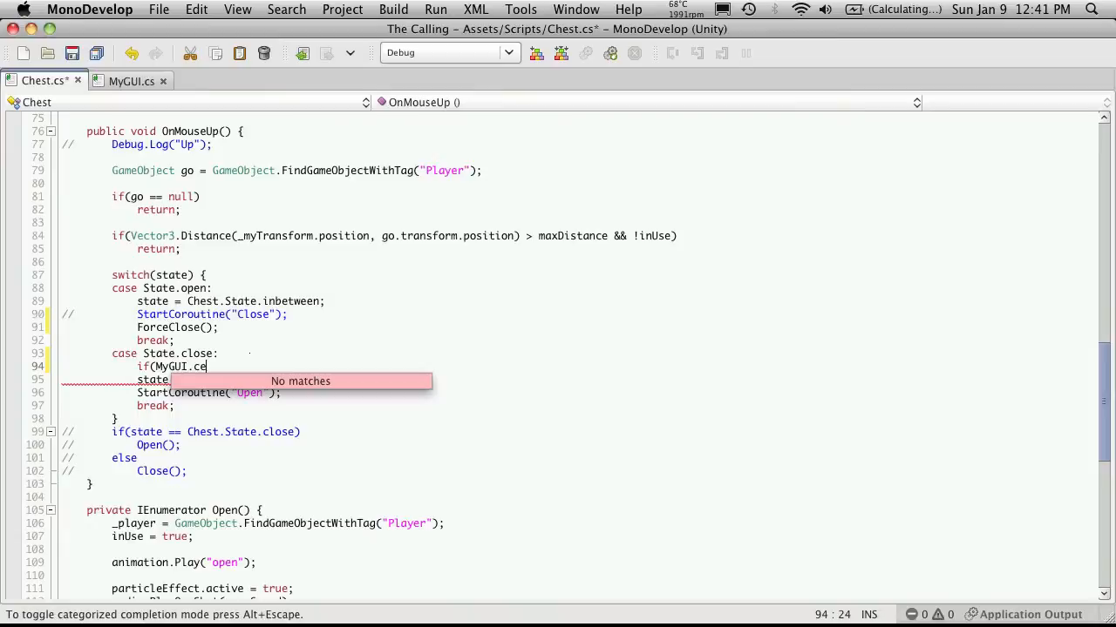
pyautogui.write('hest')
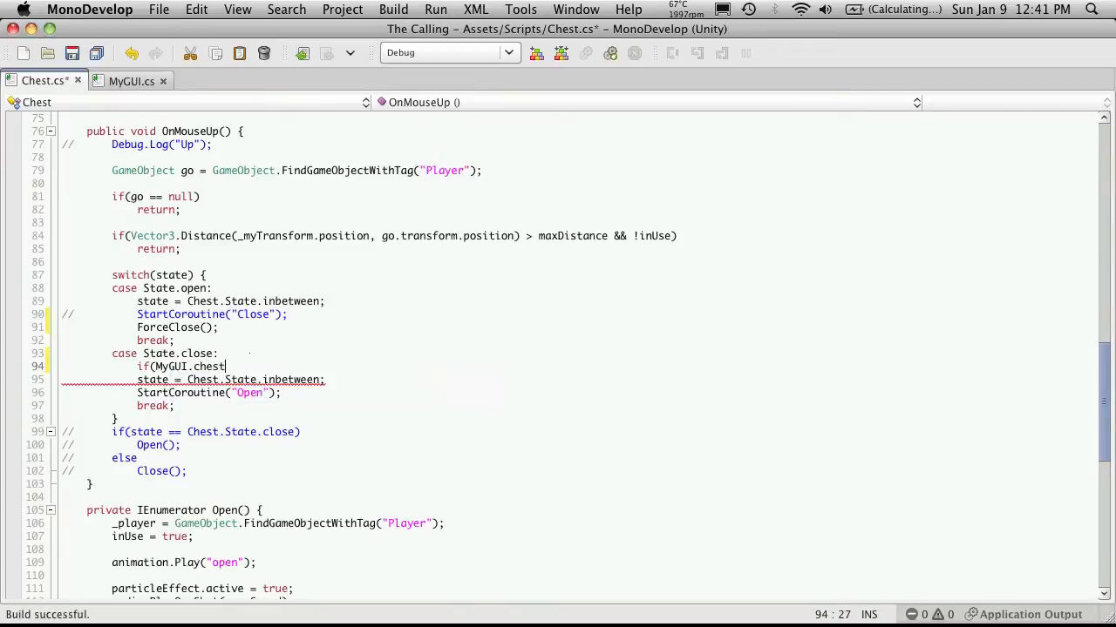
pyautogui.write('!= null) {')
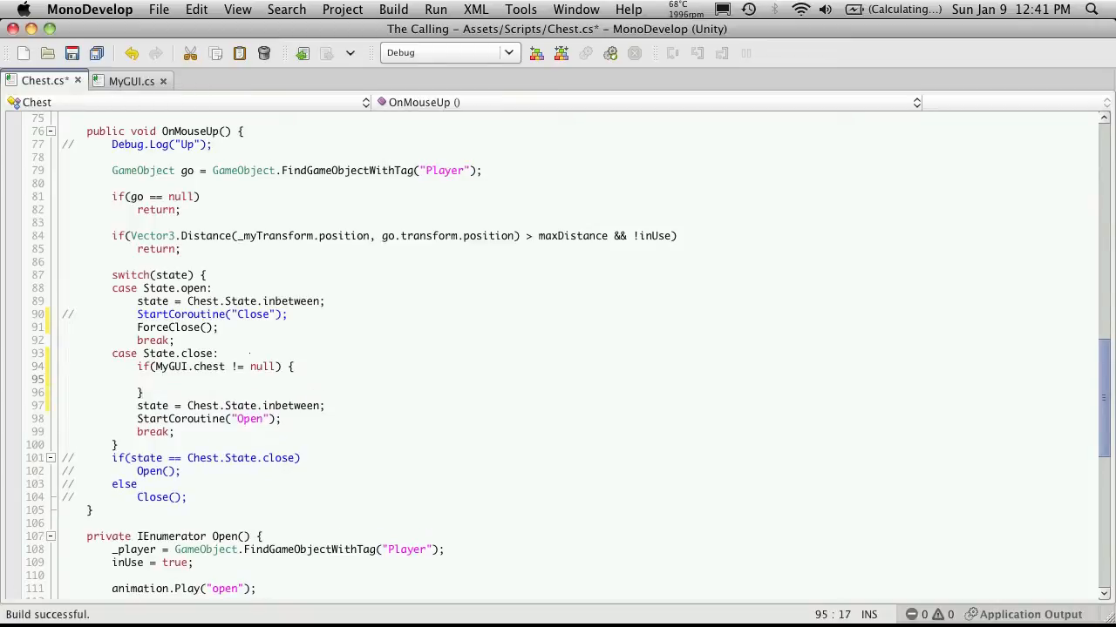
# - Inside the null check, call MyGUI.chest.ForceClose(); and leave a blank line after
pyautogui.write('MyGUI')
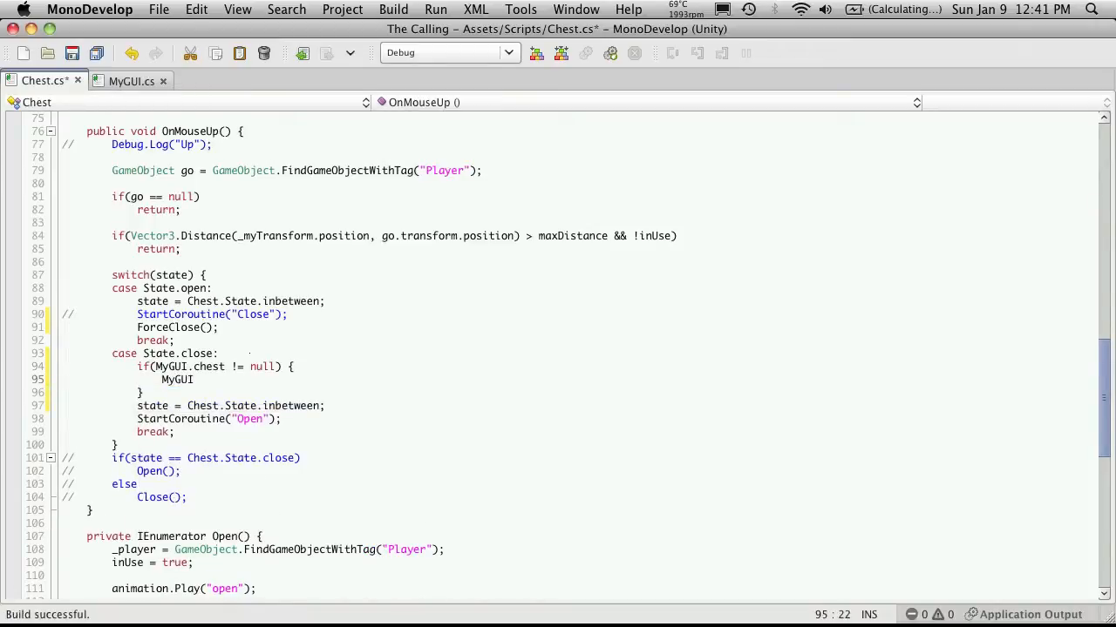
pyautogui.write('.ces')
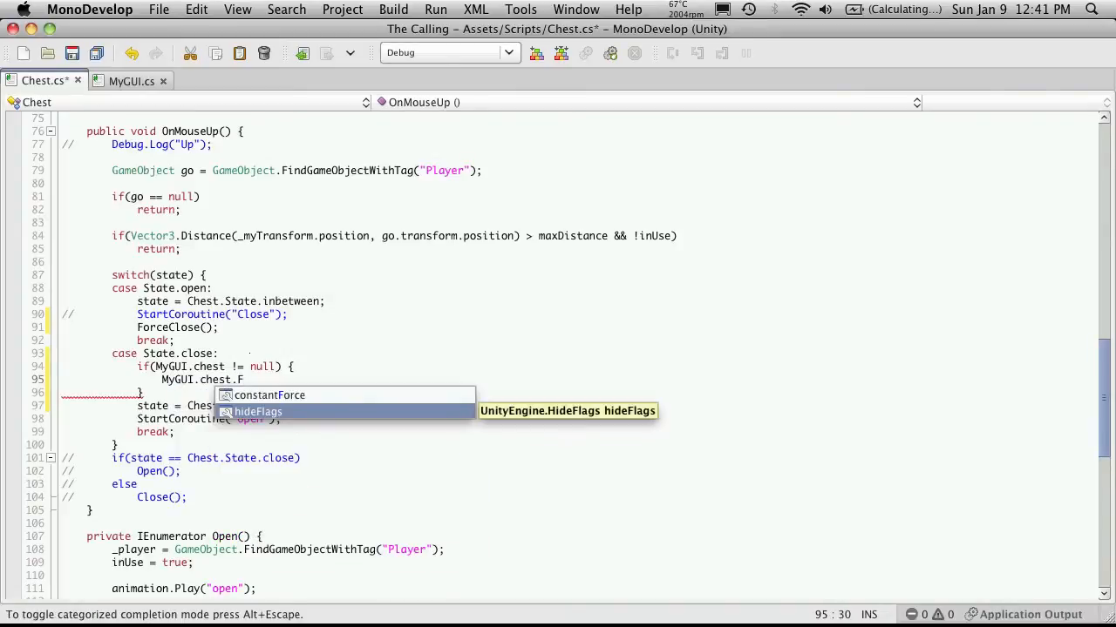
pyautogui.write('orceClose')
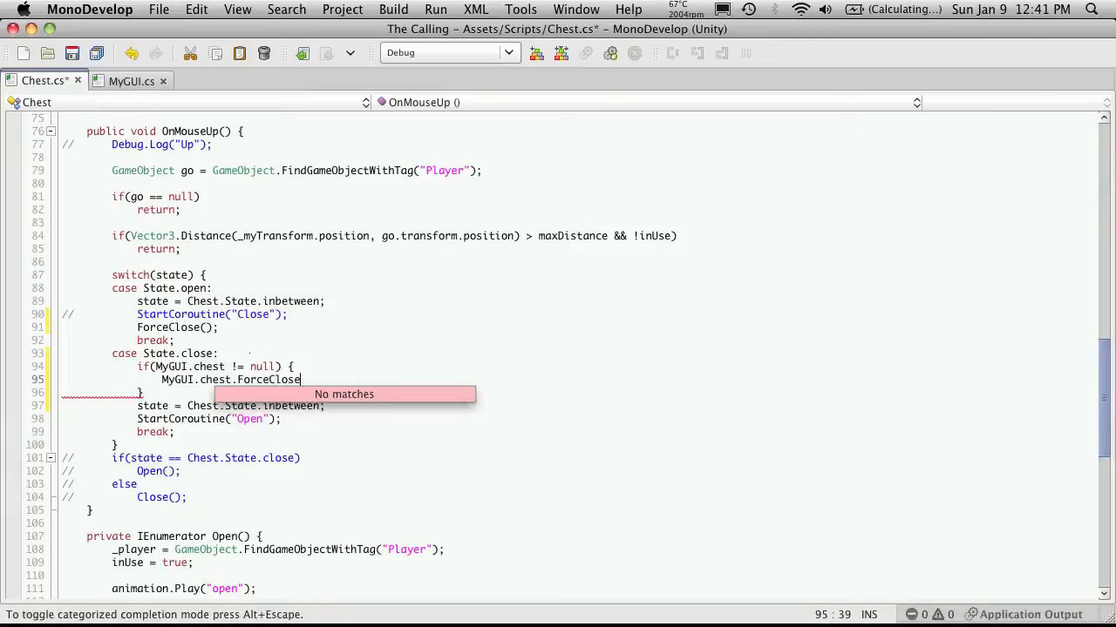
pyautogui.write('();')
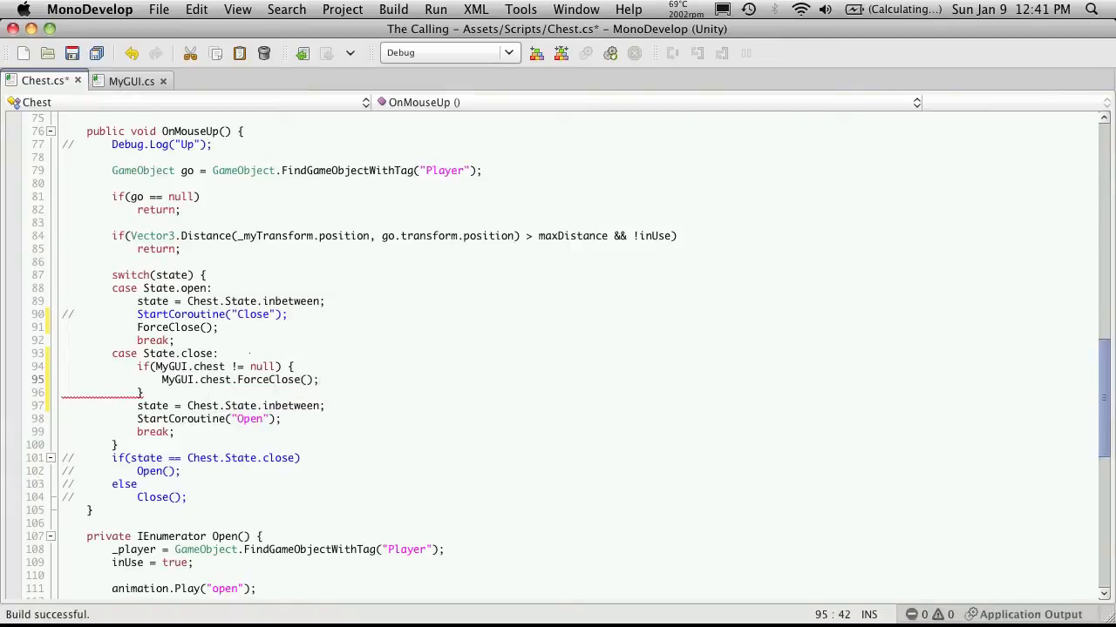
pyautogui.press('Return')
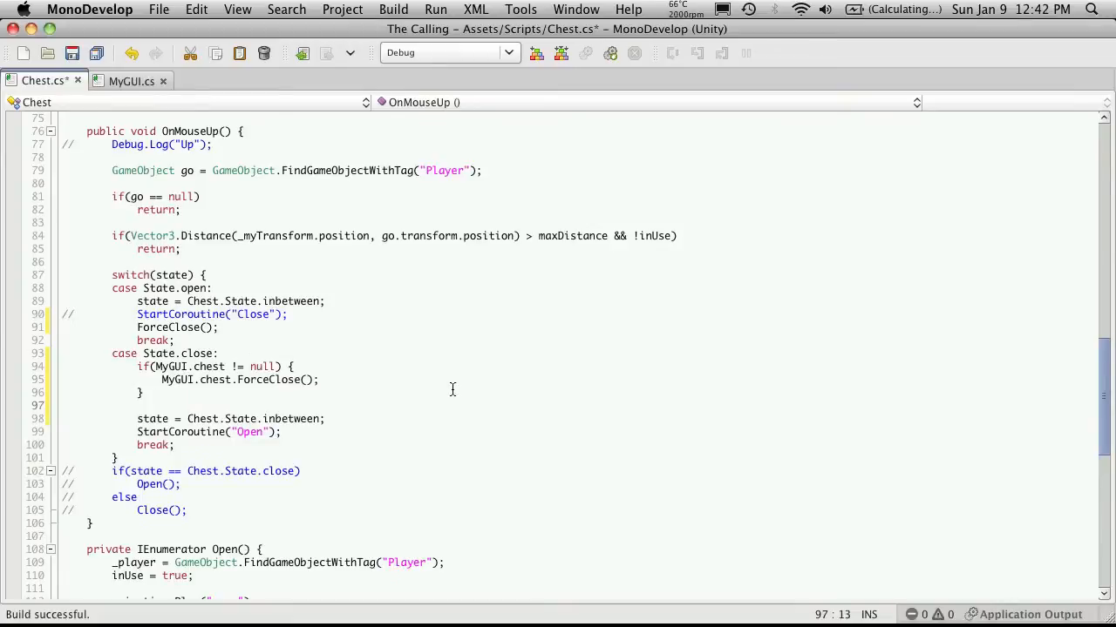
pyautogui.scroll(-3)
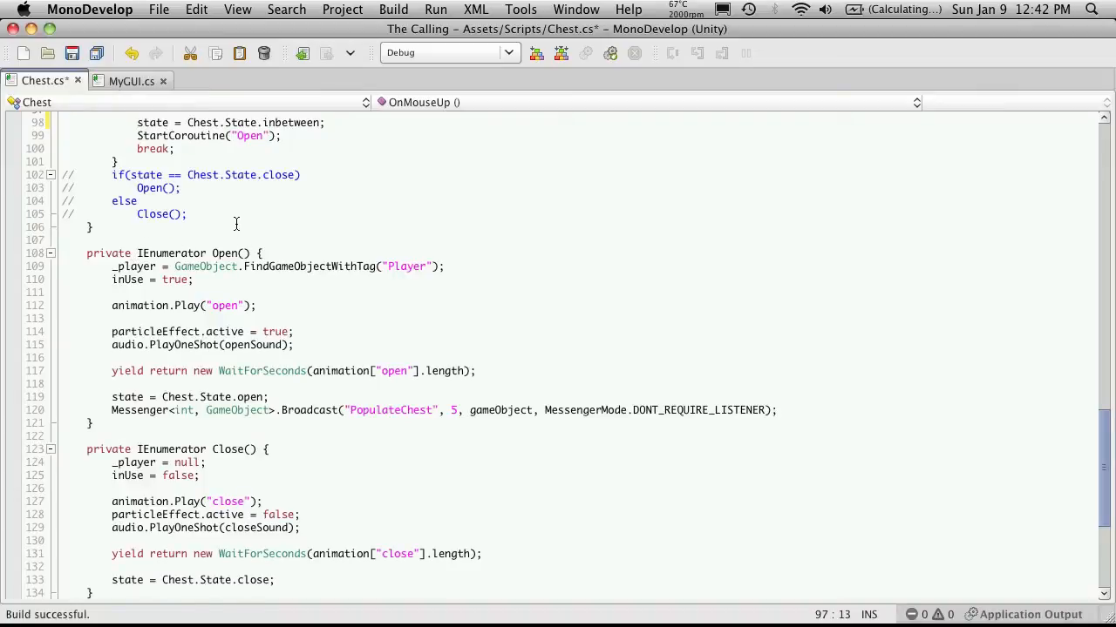
# - Add MyGUI.chest = this; as the first line of the Open coroutine
pyautogui.click(270, 252)
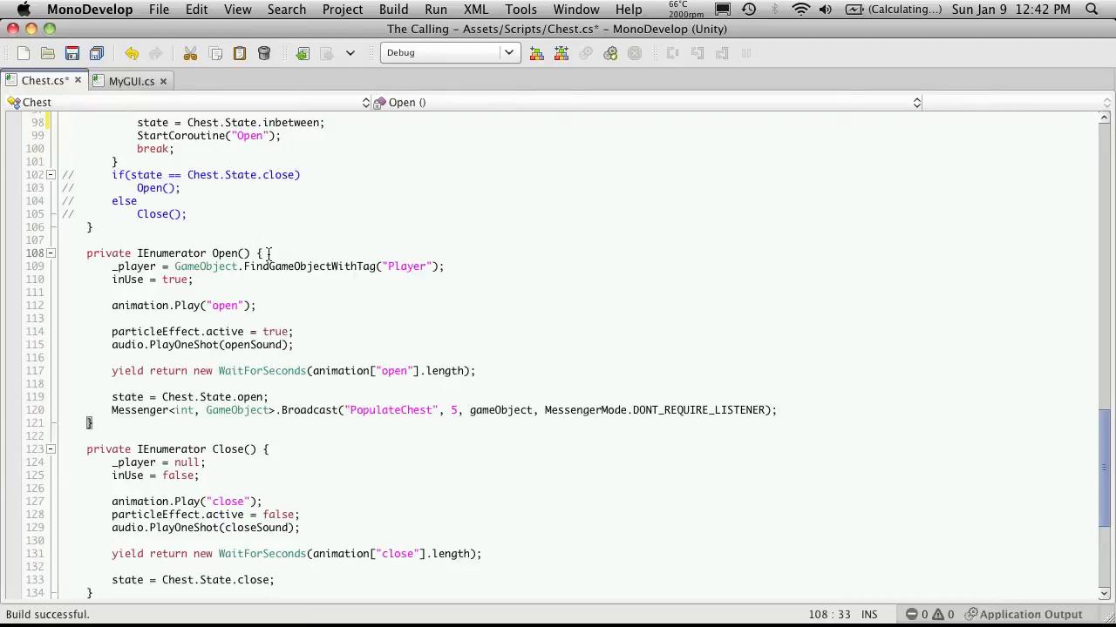
pyautogui.press('Backspace')
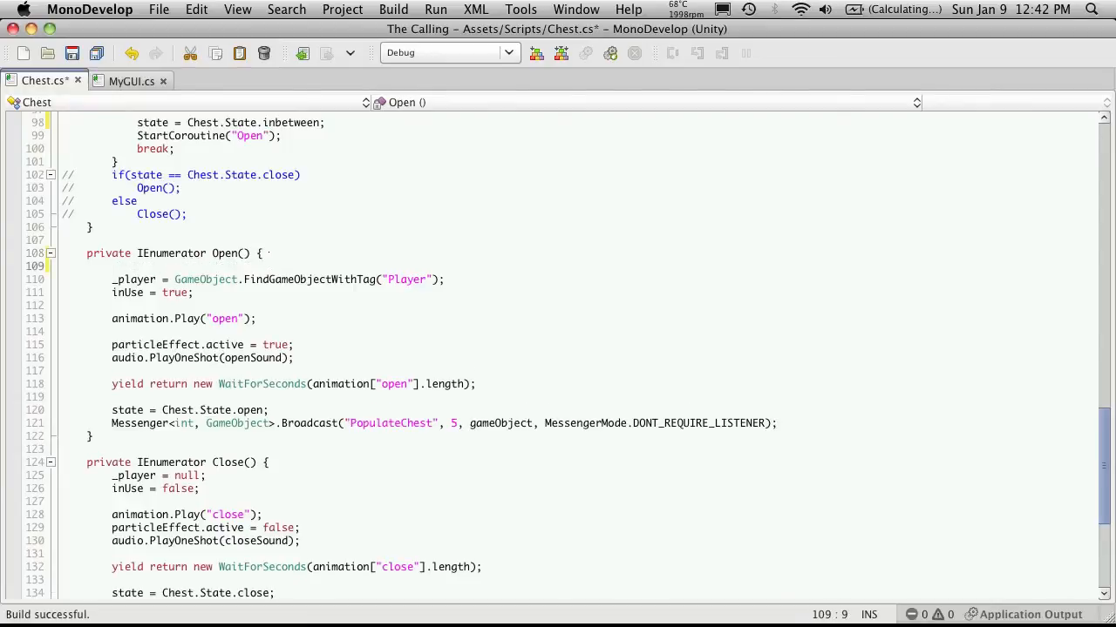
pyautogui.write('MyGUI')
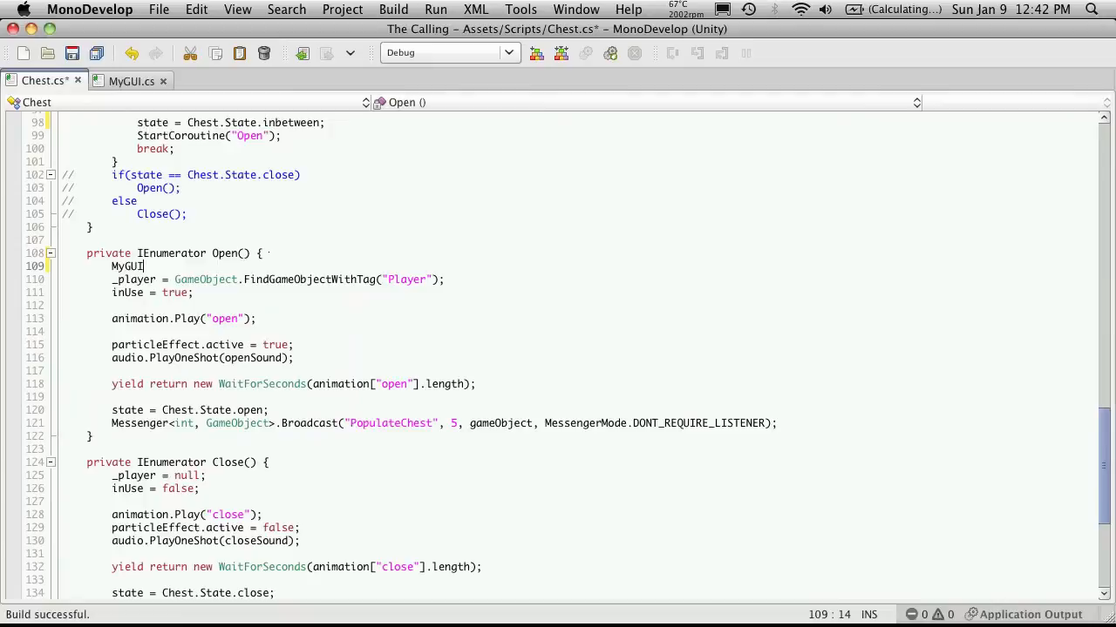
pyautogui.write('.chest')
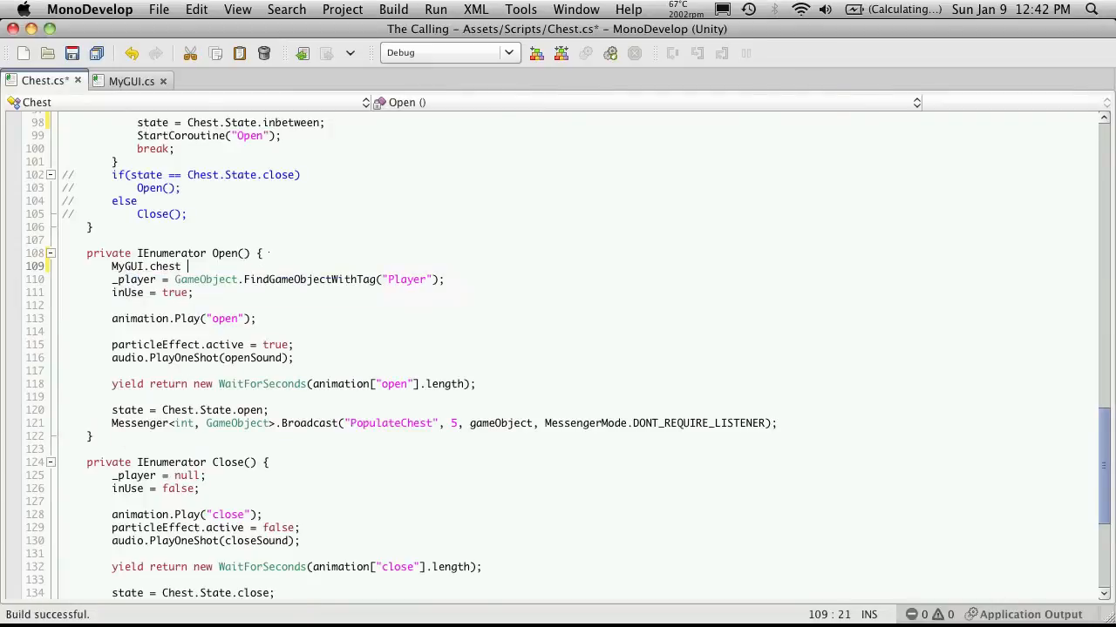
pyautogui.write('= this;')
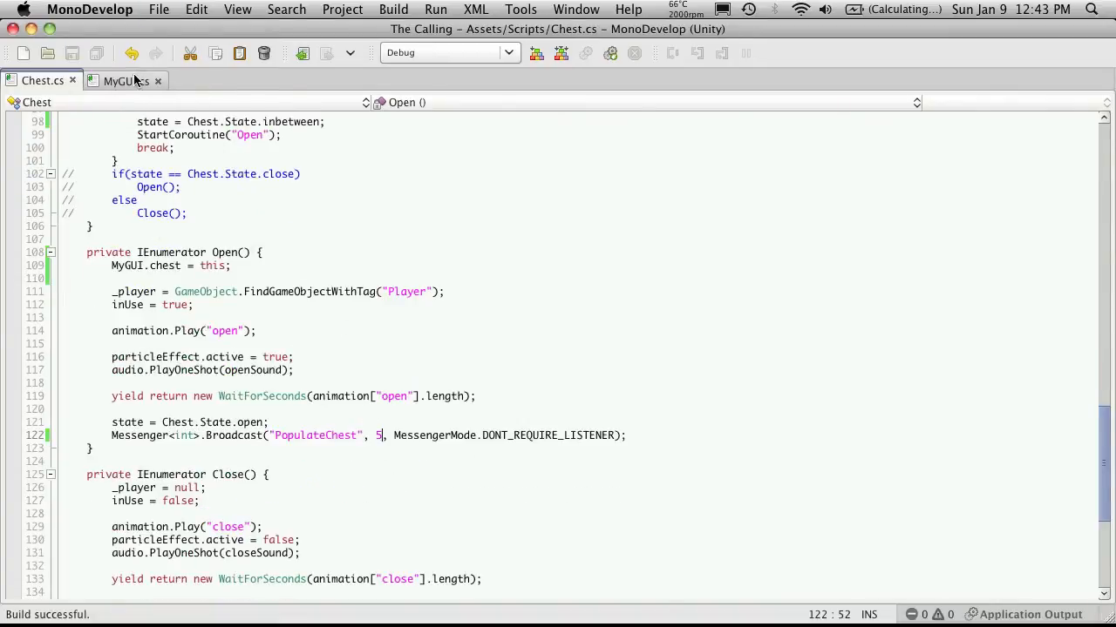
# - Change MyGUI's PopulateChest listeners from Messenger<int, GameObject> to Messenger<int>
pyautogui.click(126, 80)
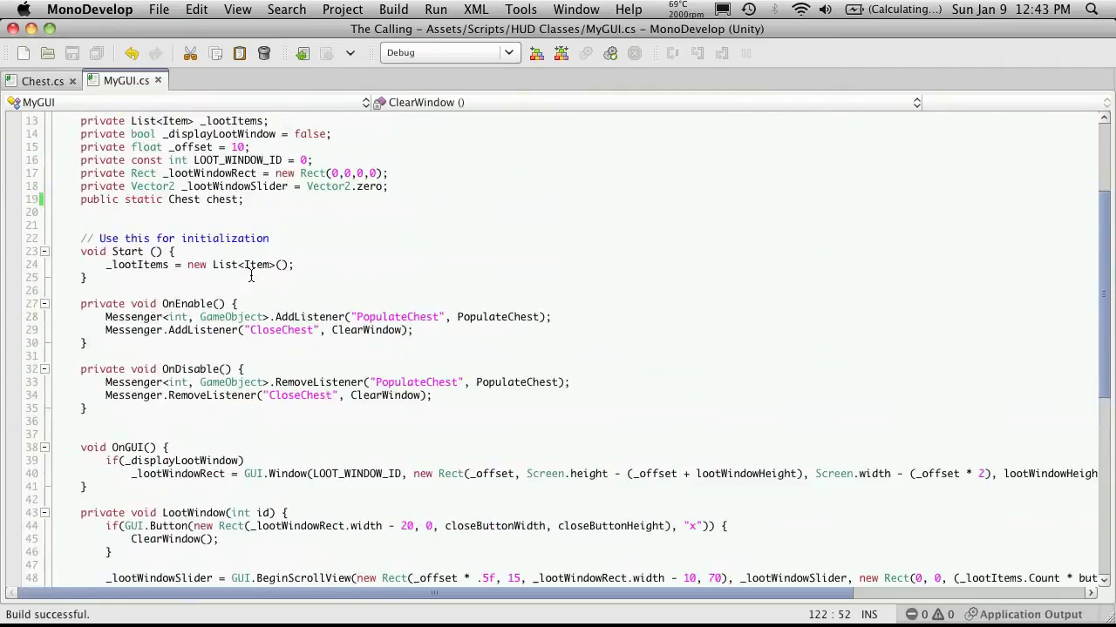
pyautogui.press('Delete')
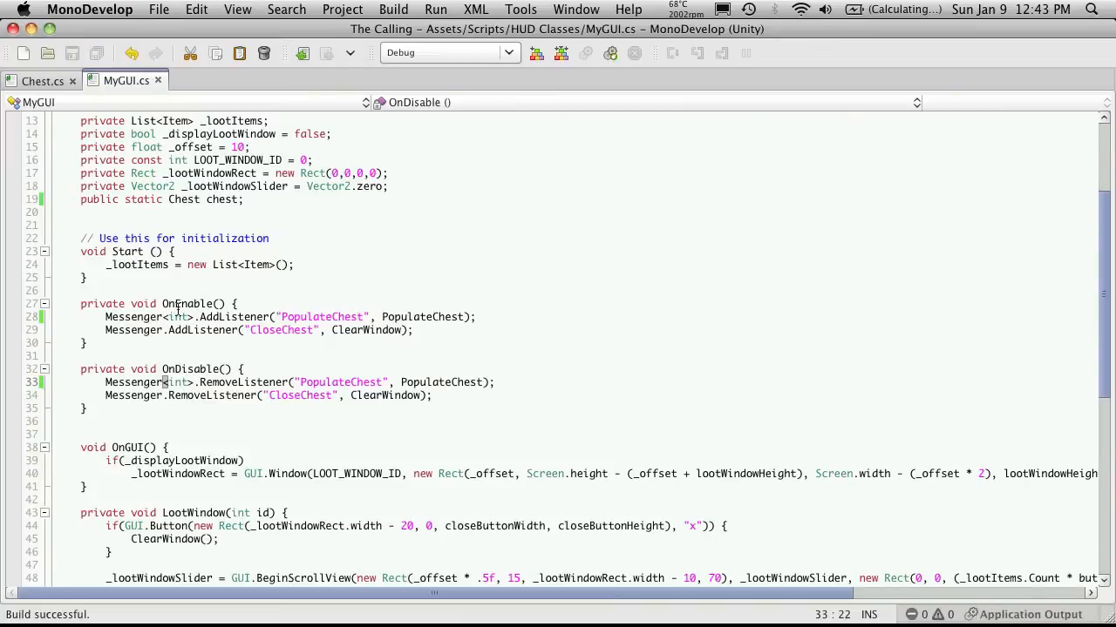
pyautogui.click(42, 80)
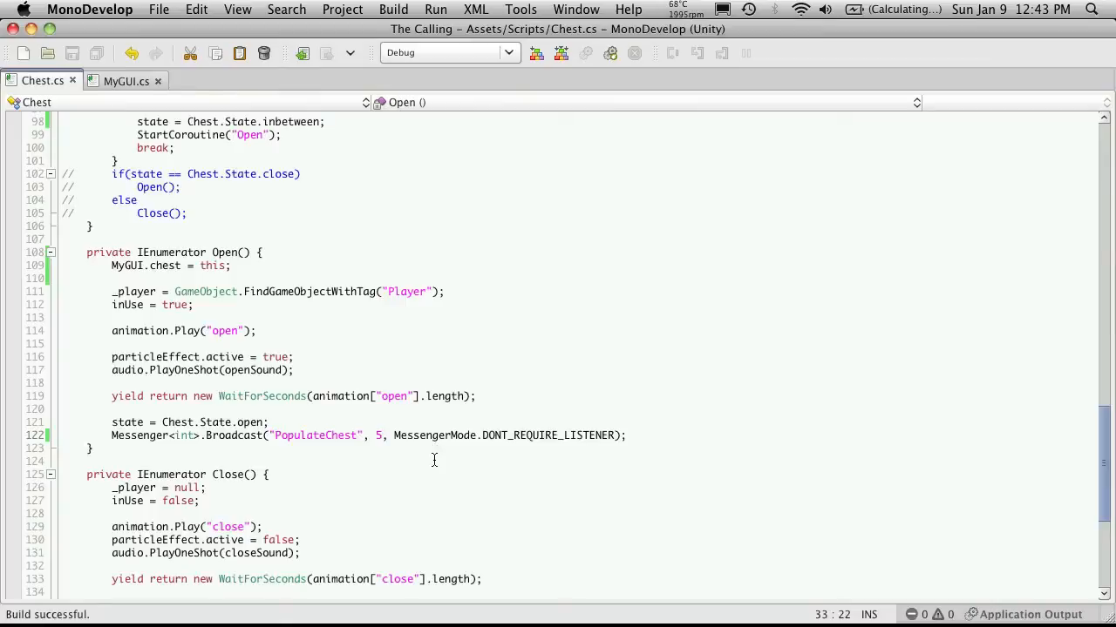
# - Declare a public void ForceClose() method in Chest.cs
pyautogui.scroll(-3)
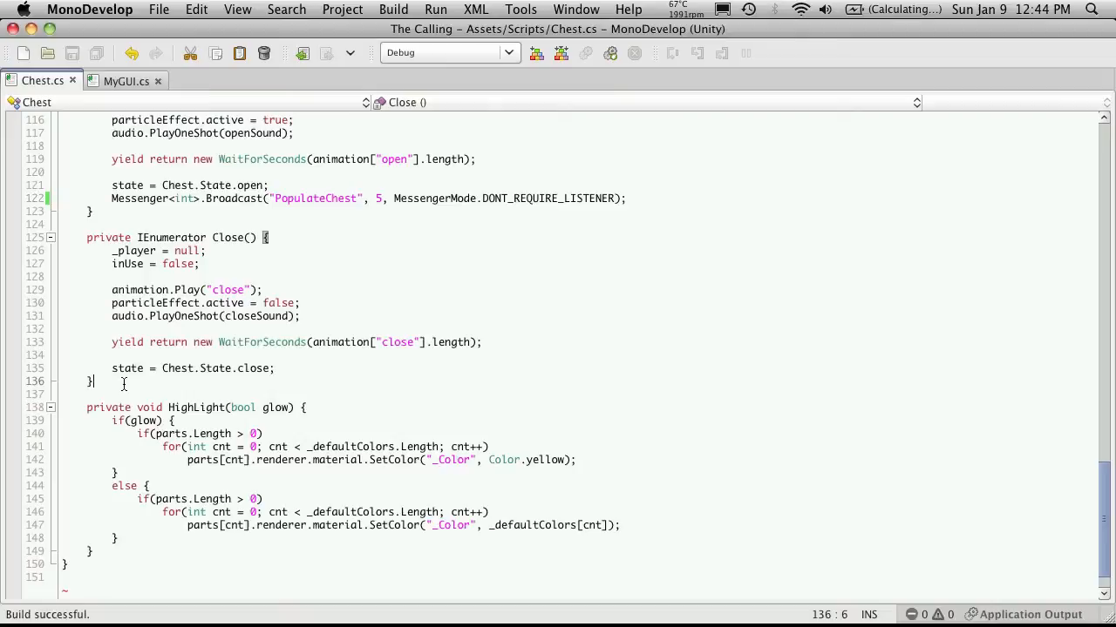
pyautogui.write('public')
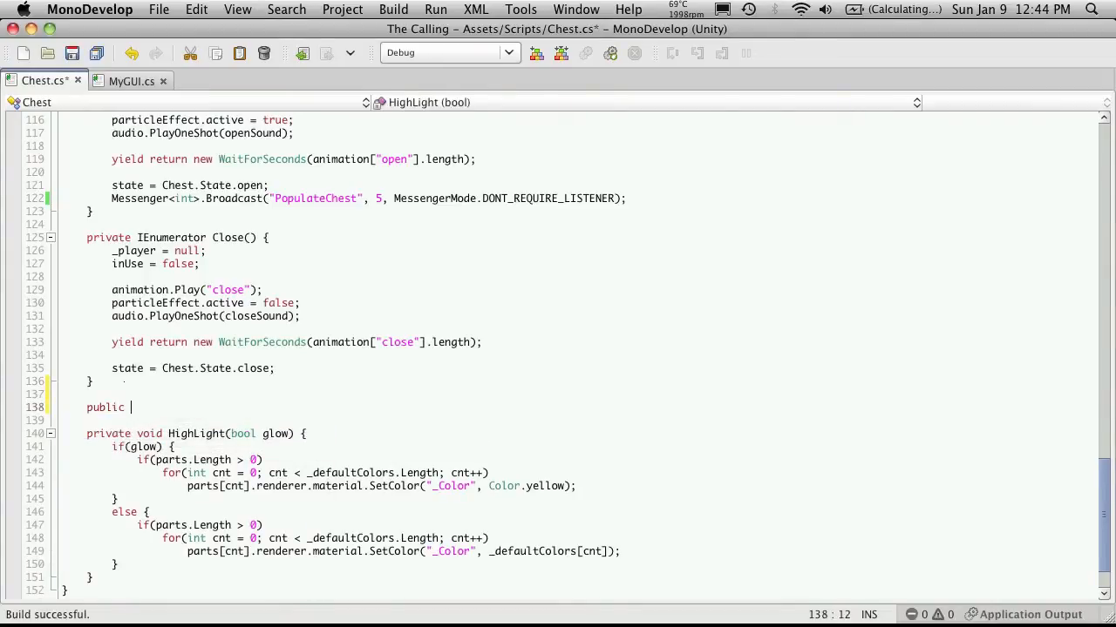
pyautogui.write('void Force')
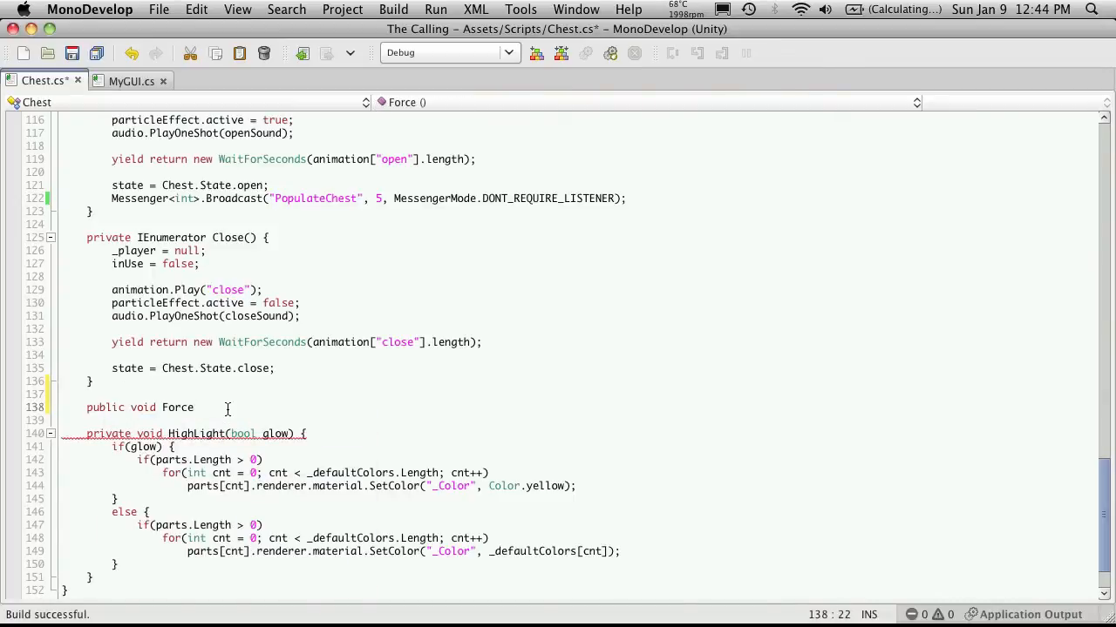
pyautogui.write('Close() {')
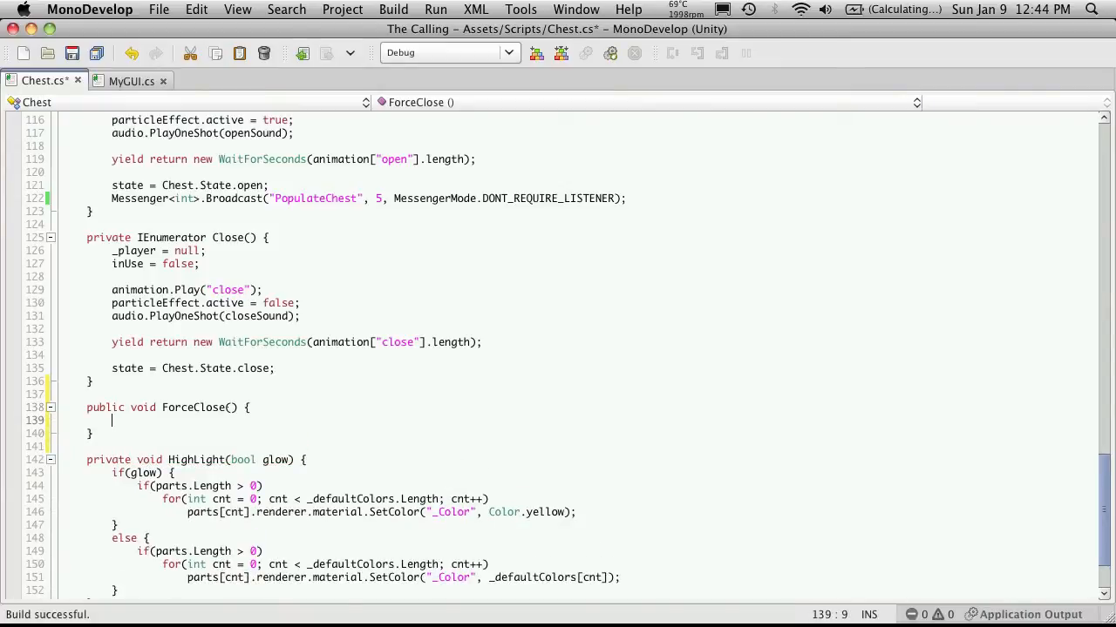
# - Have ForceClose broadcast Messenger.Broadcast("CloseChest");
pyautogui.write('Messenger')
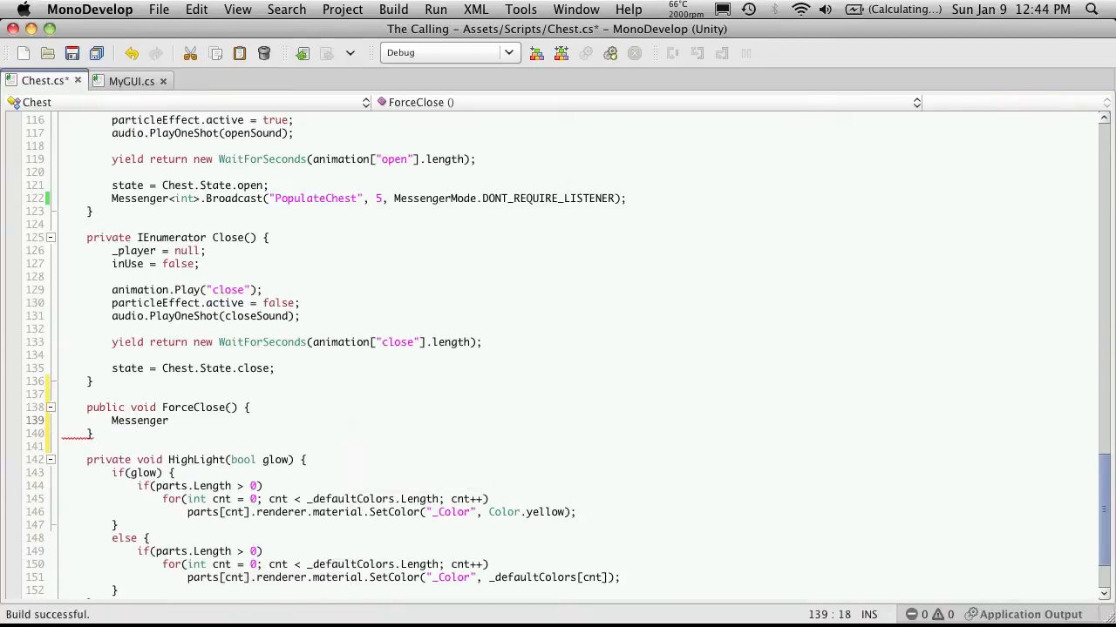
pyautogui.write('.Broadcast')
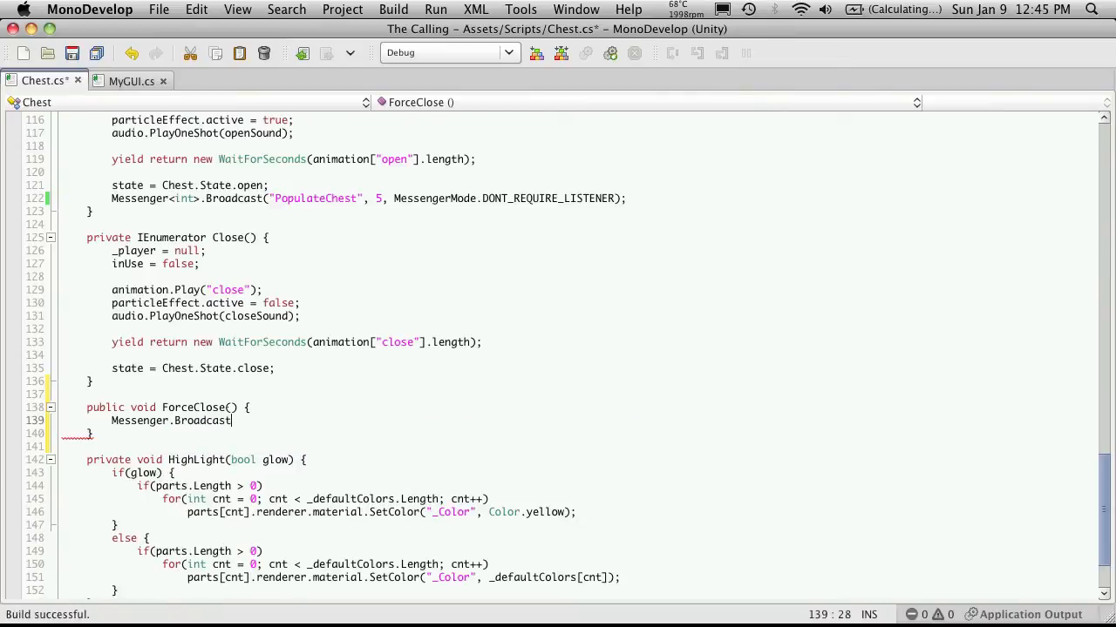
pyautogui.write('()')
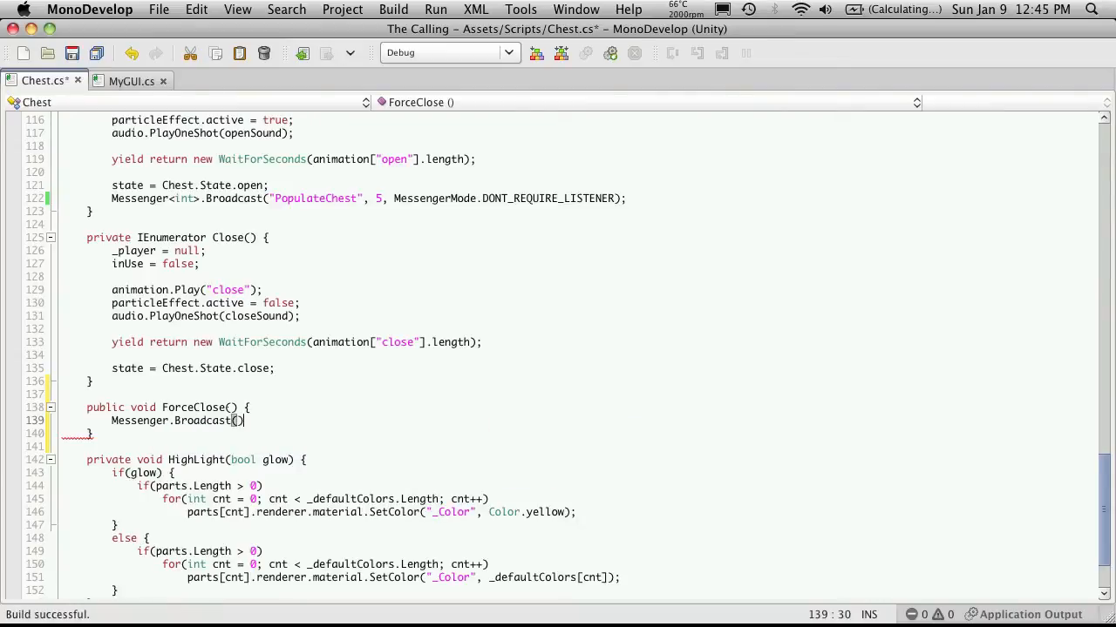
pyautogui.write('""')
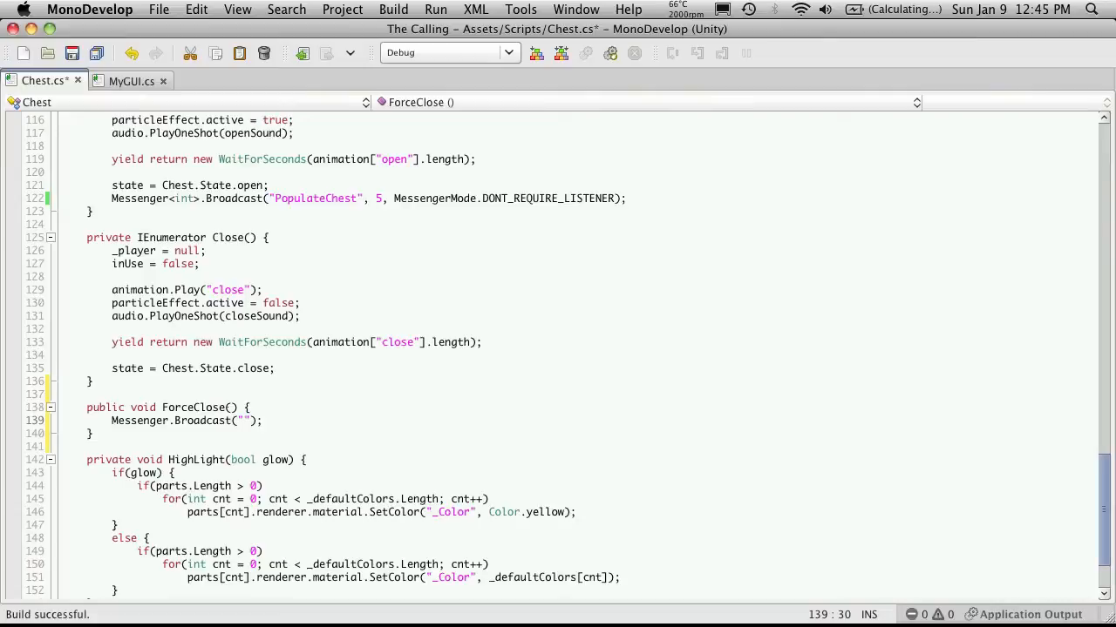
pyautogui.write('CloseChest')
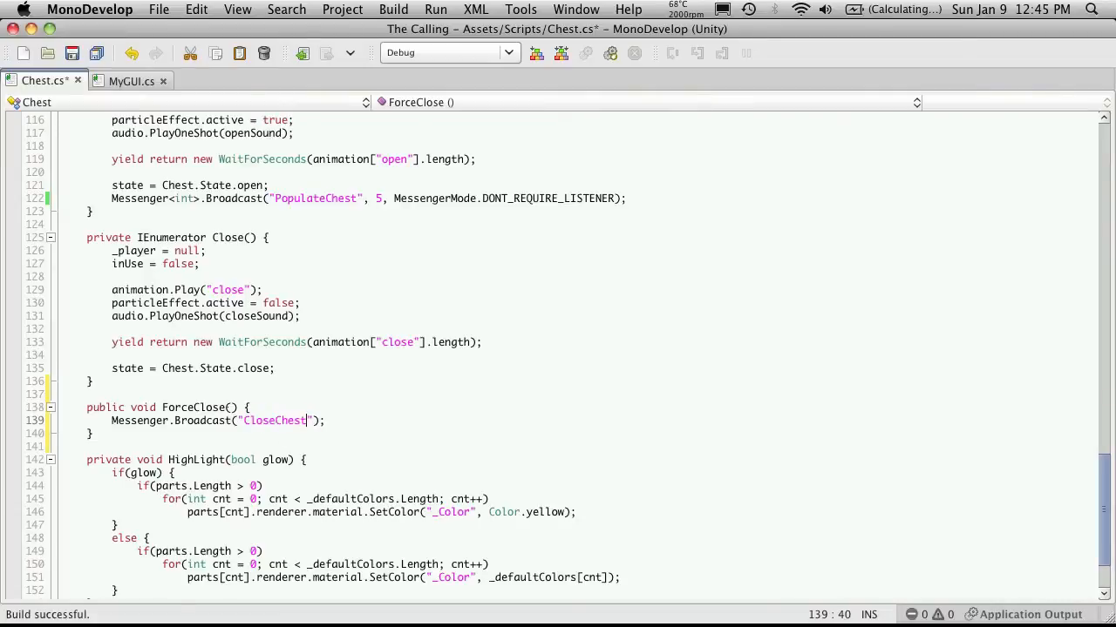
pyautogui.press('enter')
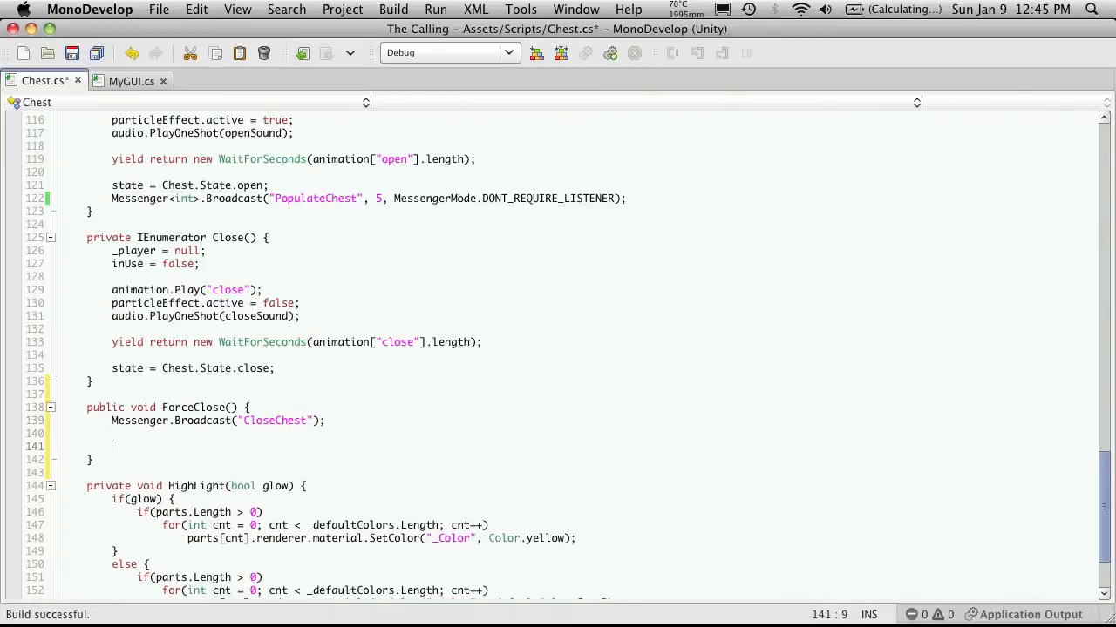
# - Add StopCoroutine("Open"); to ForceClose
pyautogui.write('StopCoroutine')
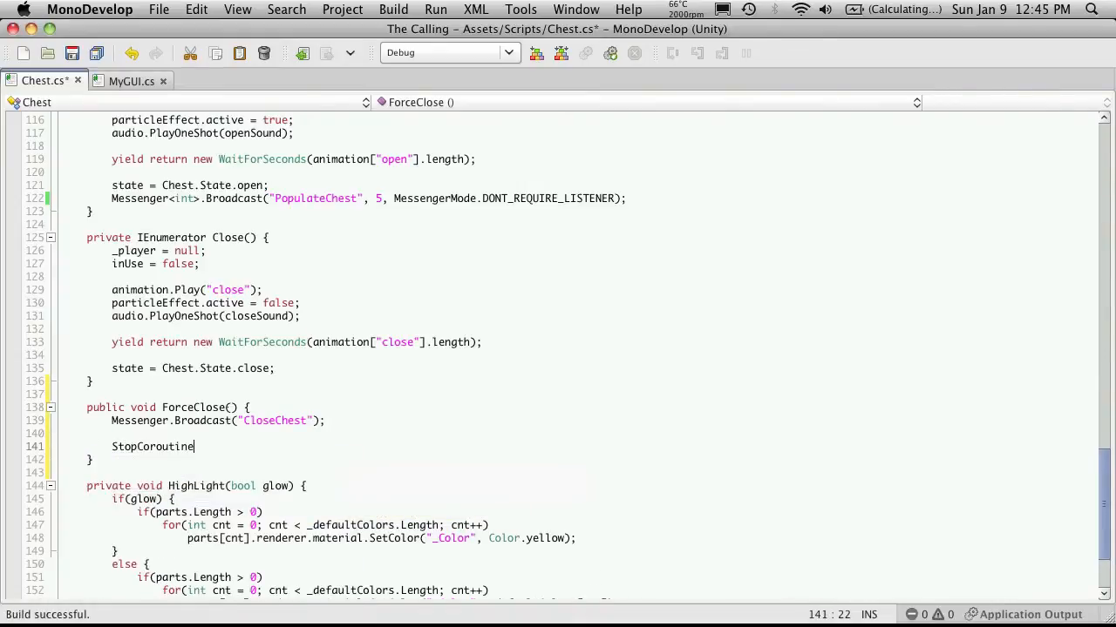
pyautogui.write('()')
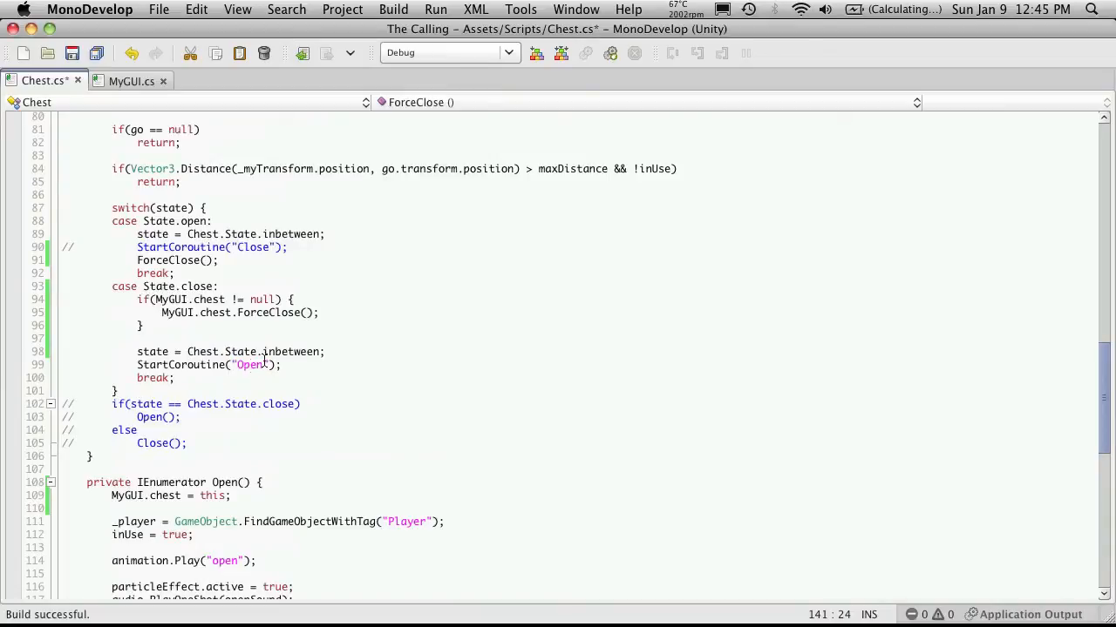
pyautogui.scroll(-3)
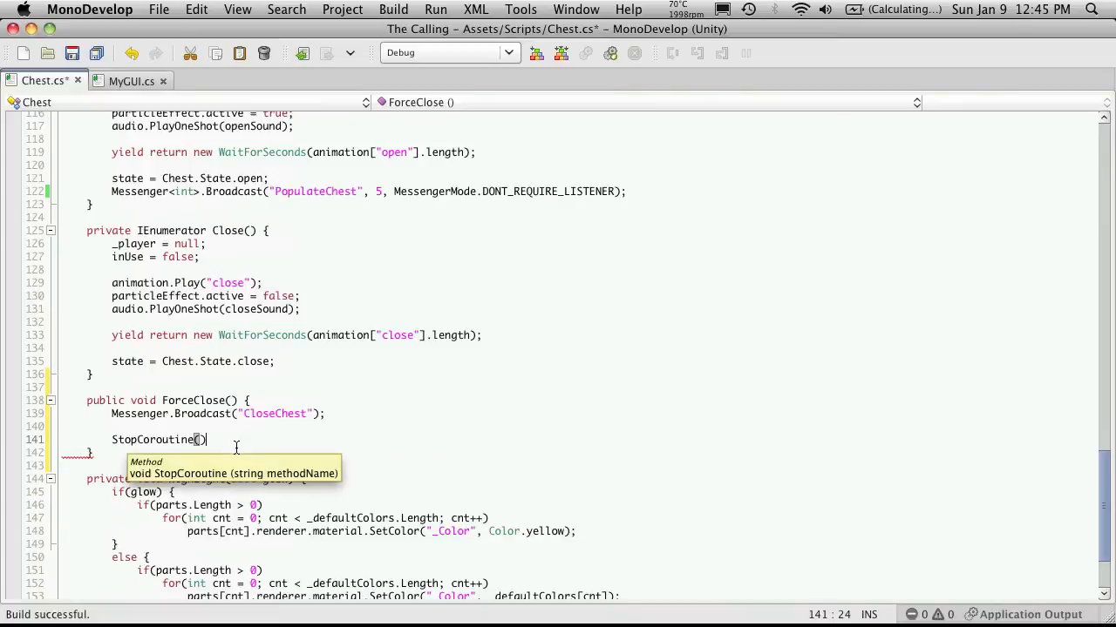
pyautogui.write('"')
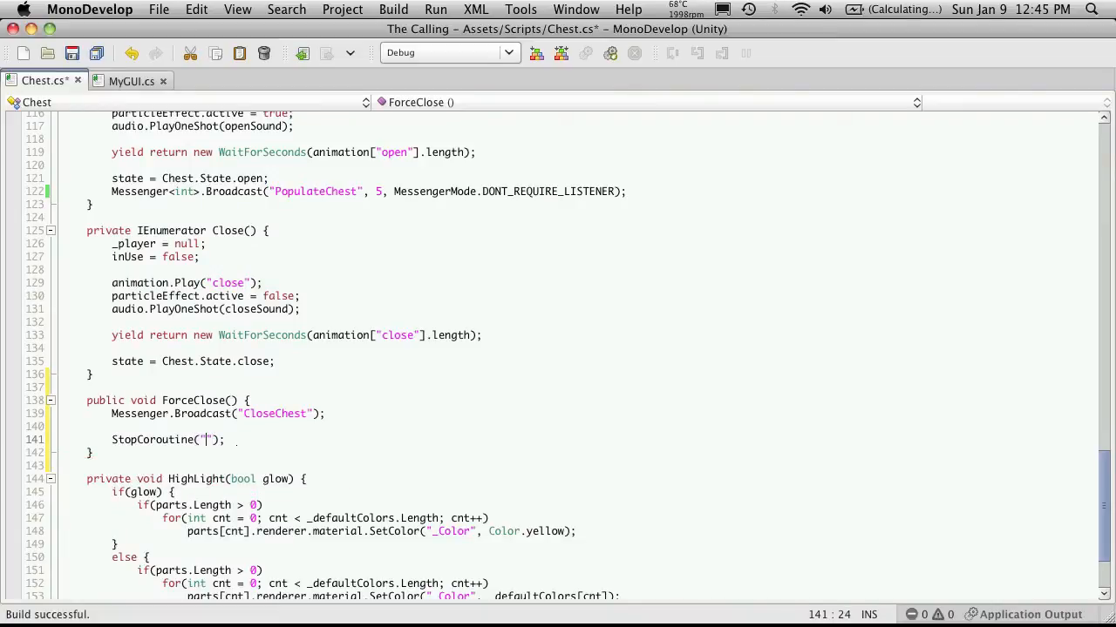
pyautogui.write('Open')
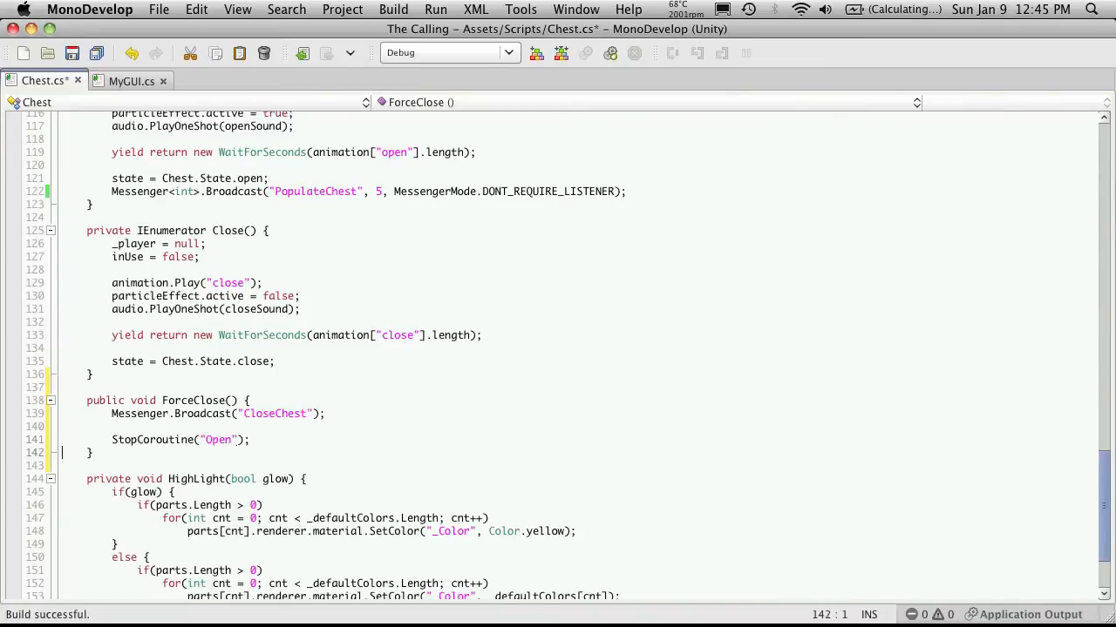
# - Add StartCoroutine("Close"); to ForceClose after stopping Open
pyautogui.write('StartCoroutine')
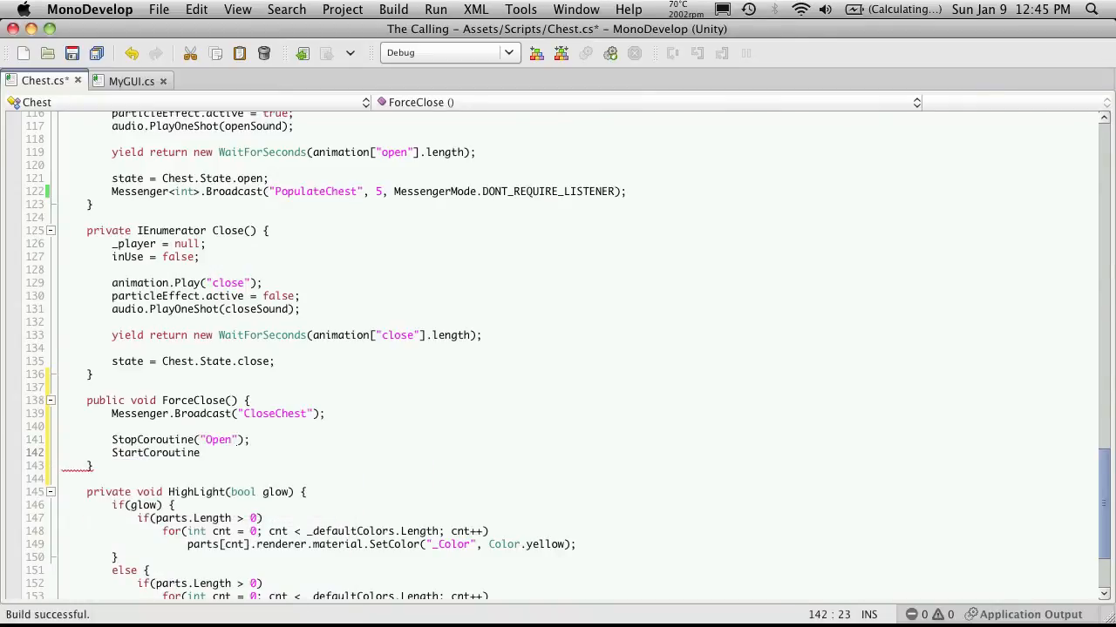
pyautogui.write('("C')
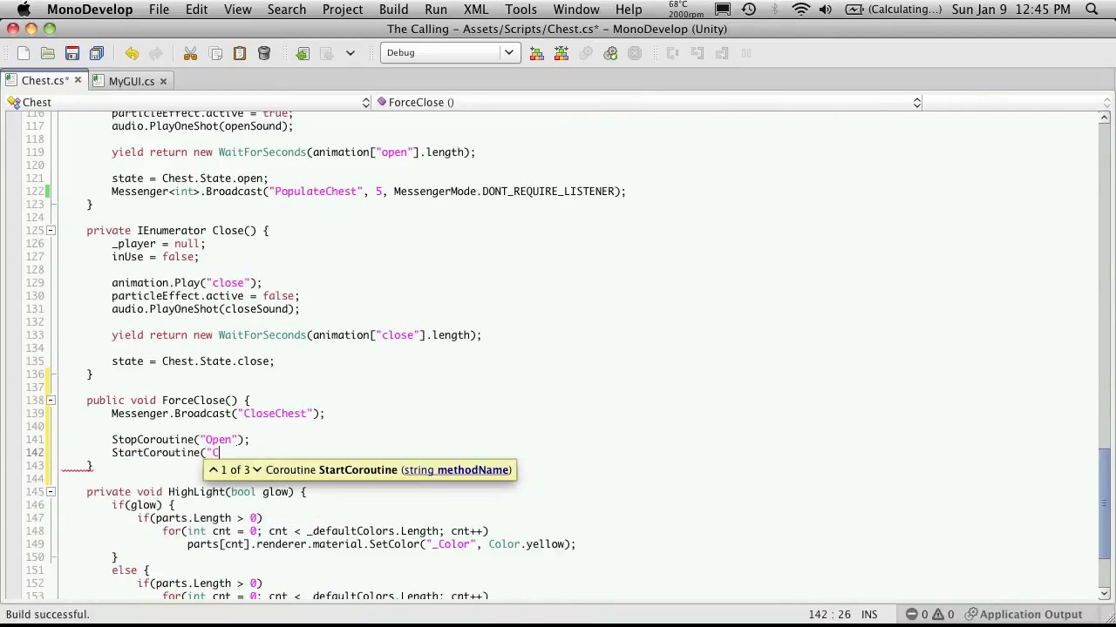
pyautogui.write('lose");')
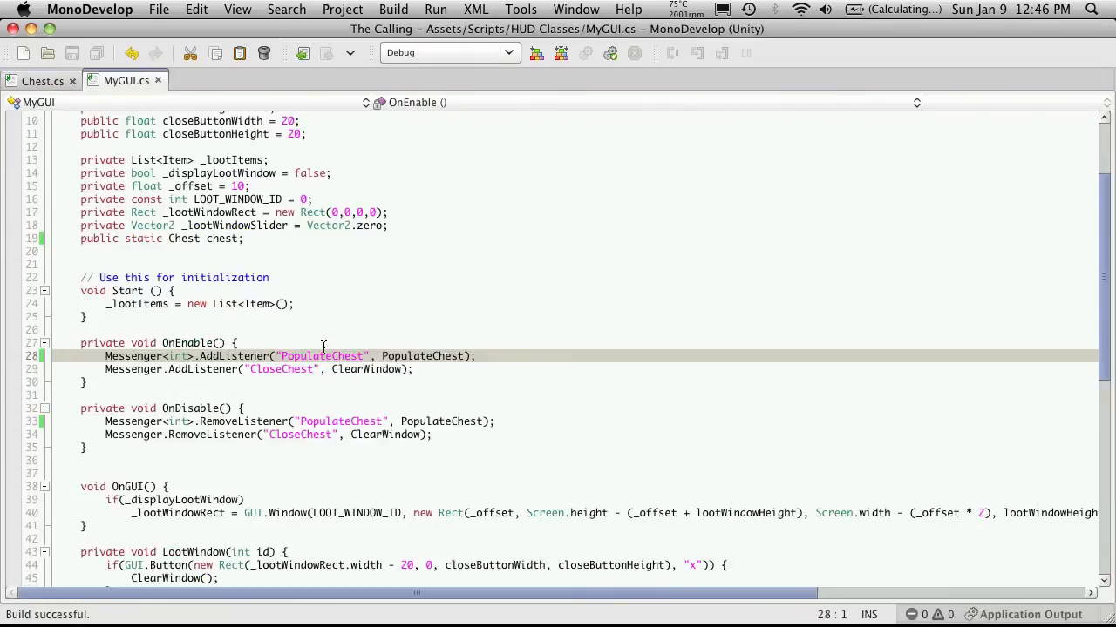
# - Remove PopulateChest's GameObject go parameter and the 'chest = go;' line, then save MyGUI.cs
pyautogui.doubleClick(421, 356)
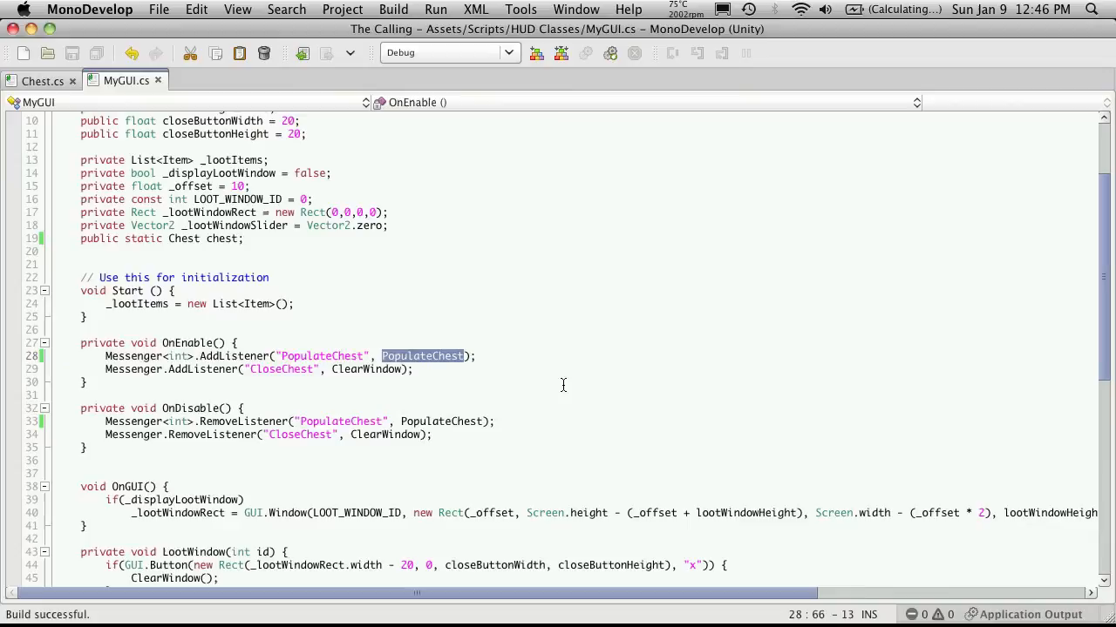
pyautogui.scroll(-3)
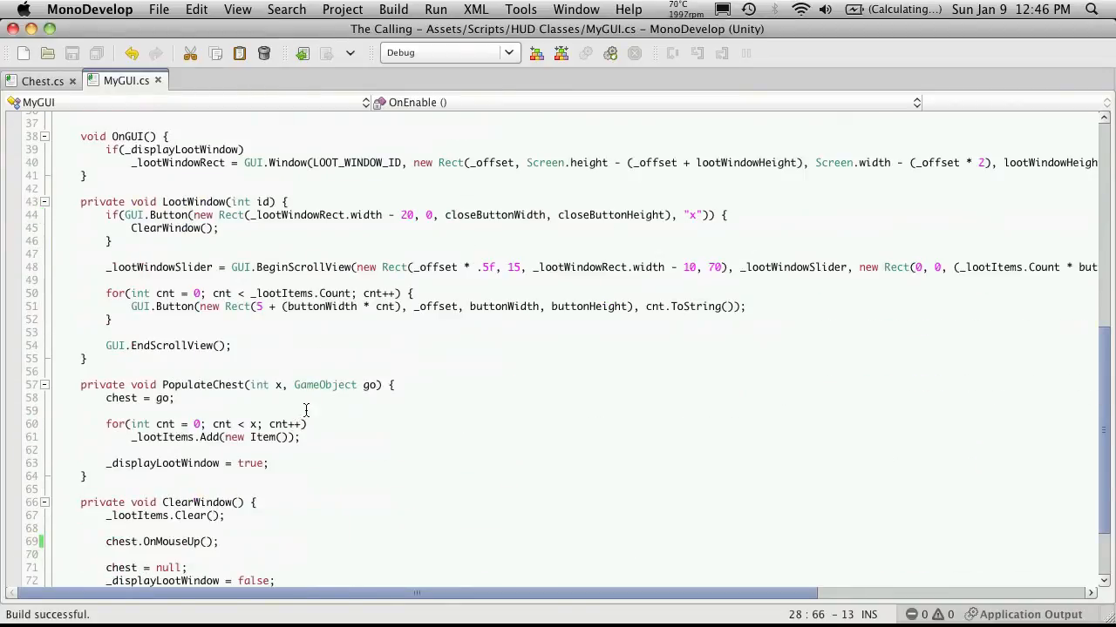
pyautogui.doubleClick(324, 385)
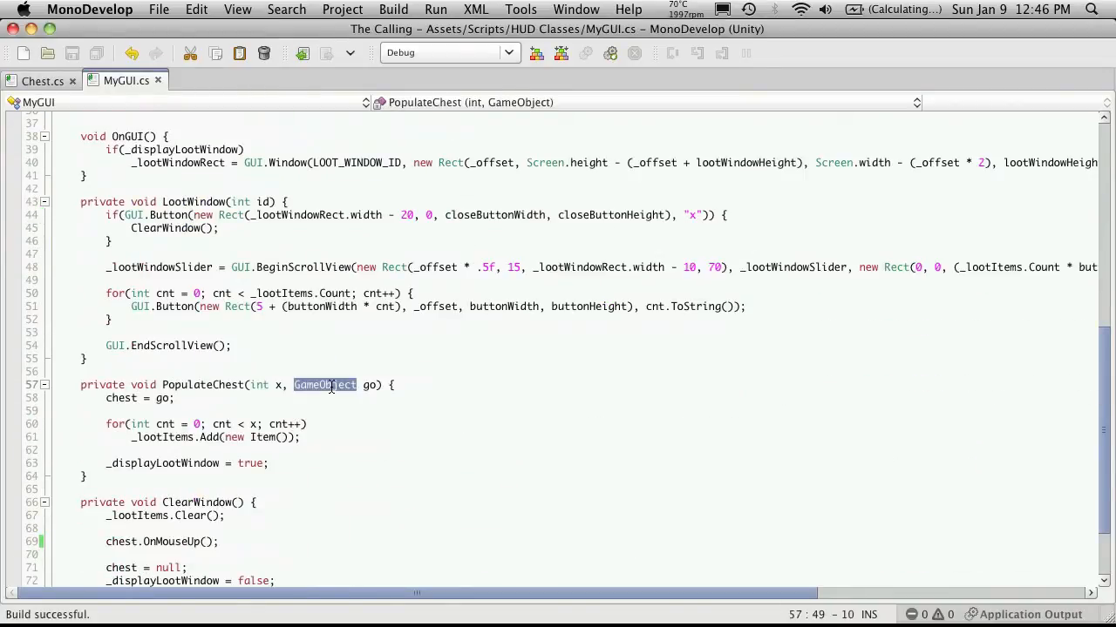
pyautogui.press('Delete')
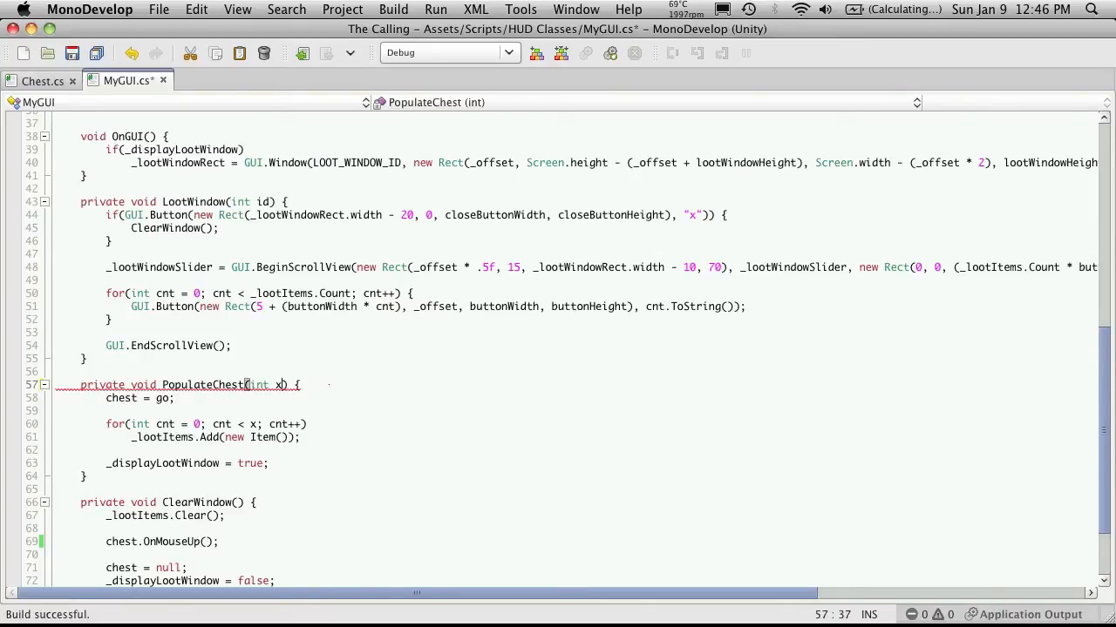
pyautogui.click(174, 397)
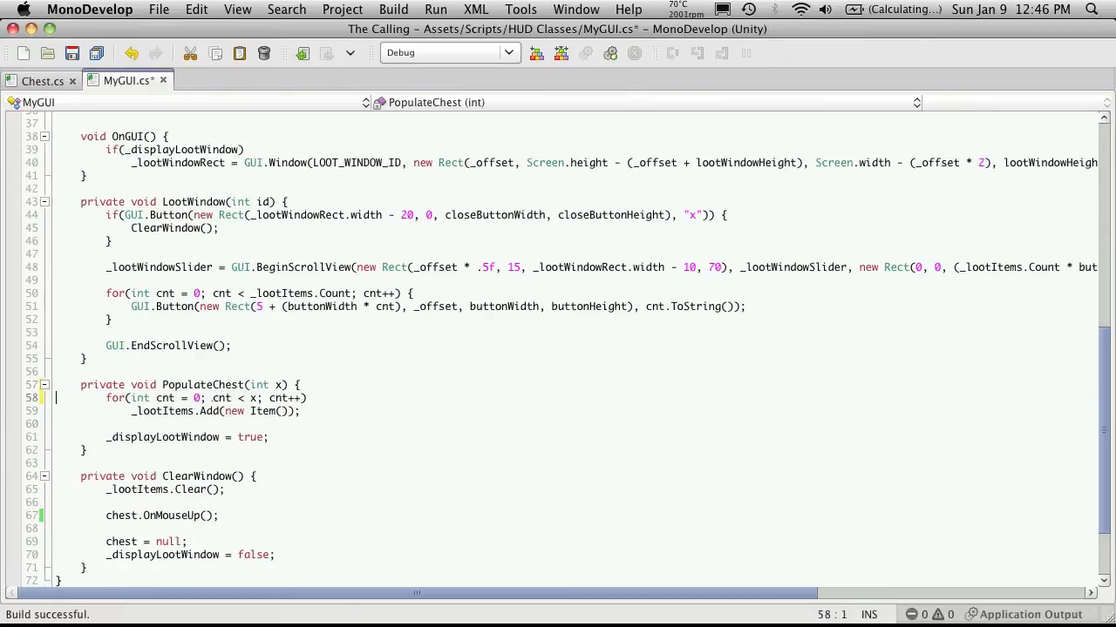
pyautogui.press('cmd+s')
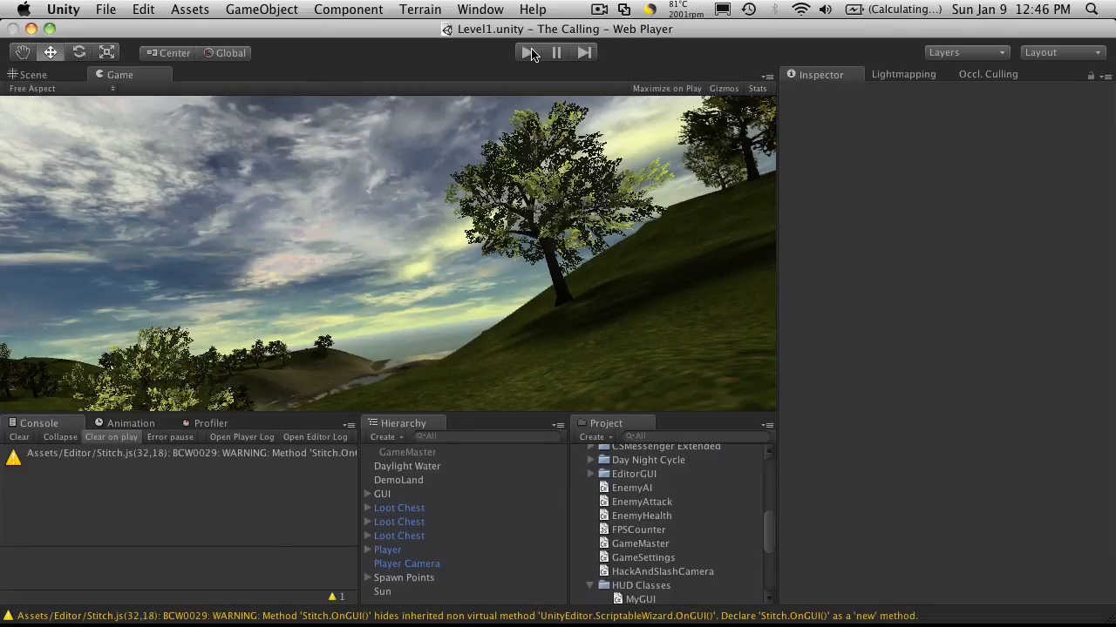
pyautogui.click(530, 52)
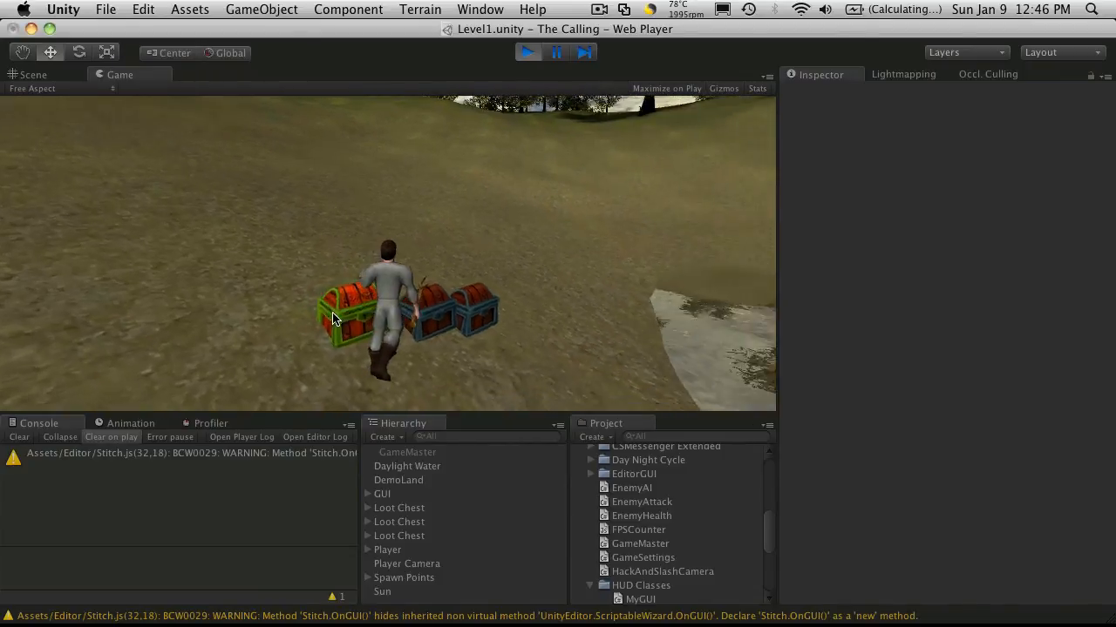
pyautogui.click(348, 314)
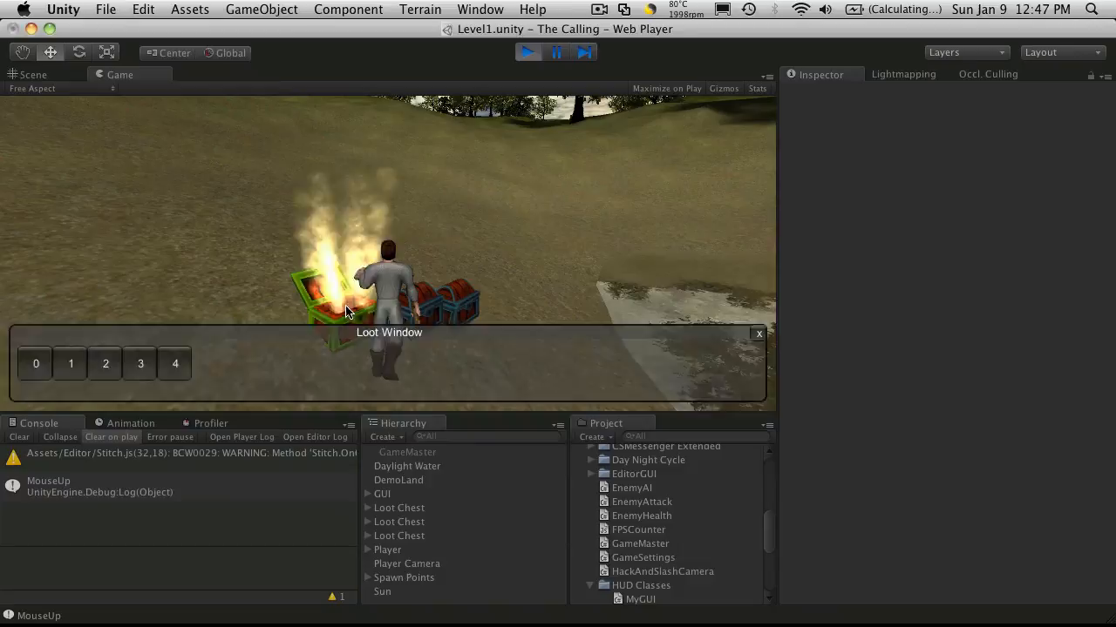
pyautogui.click(759, 333)
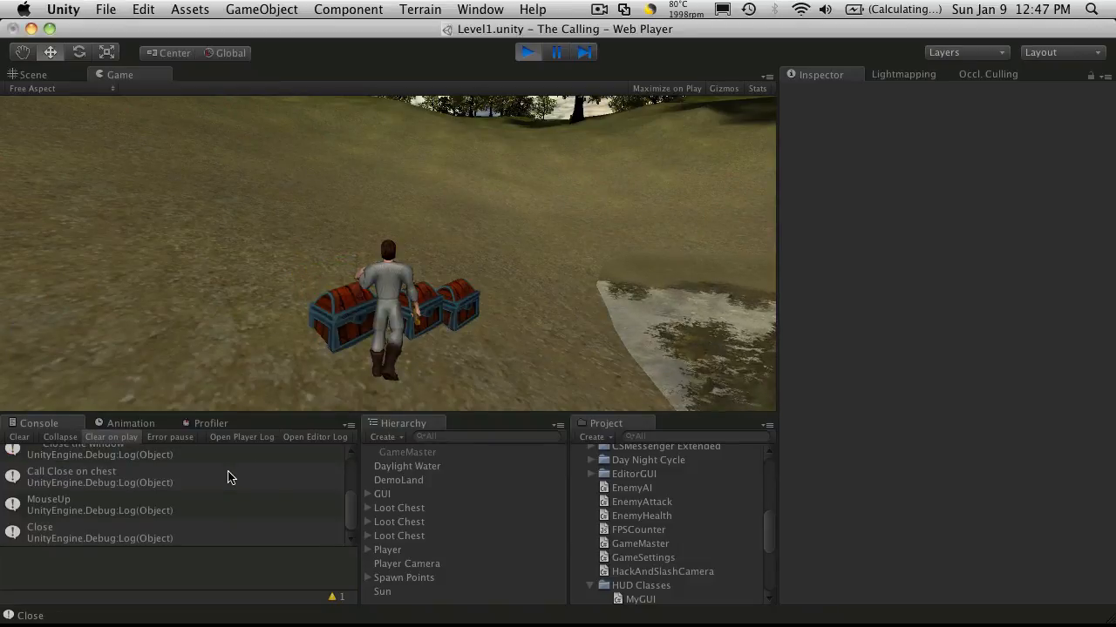
pyautogui.click(352, 322)
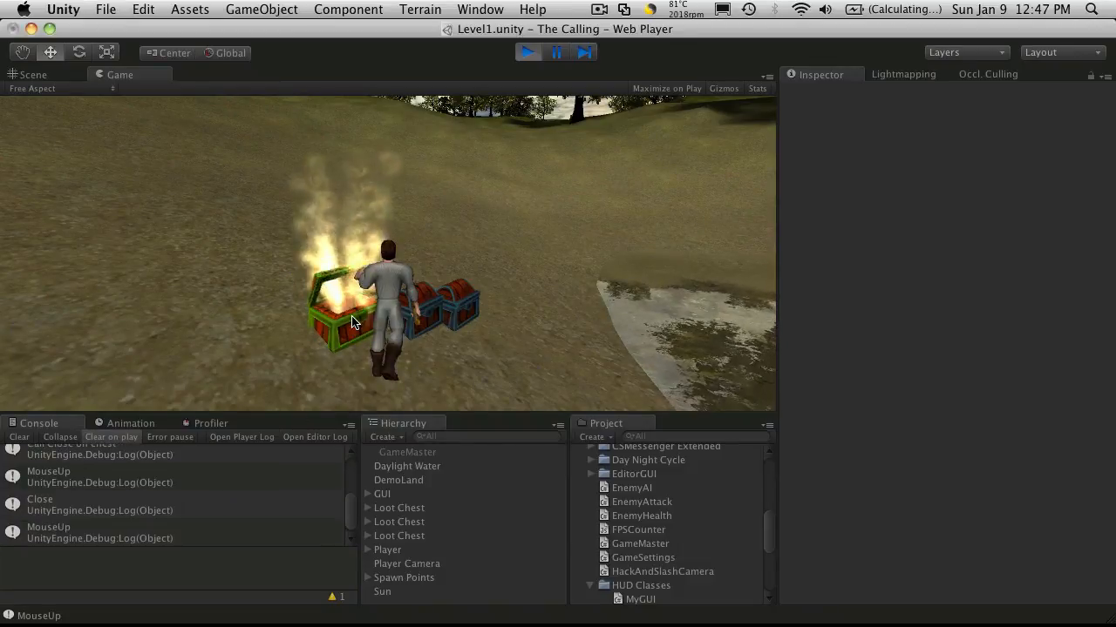
pyautogui.click(340, 314)
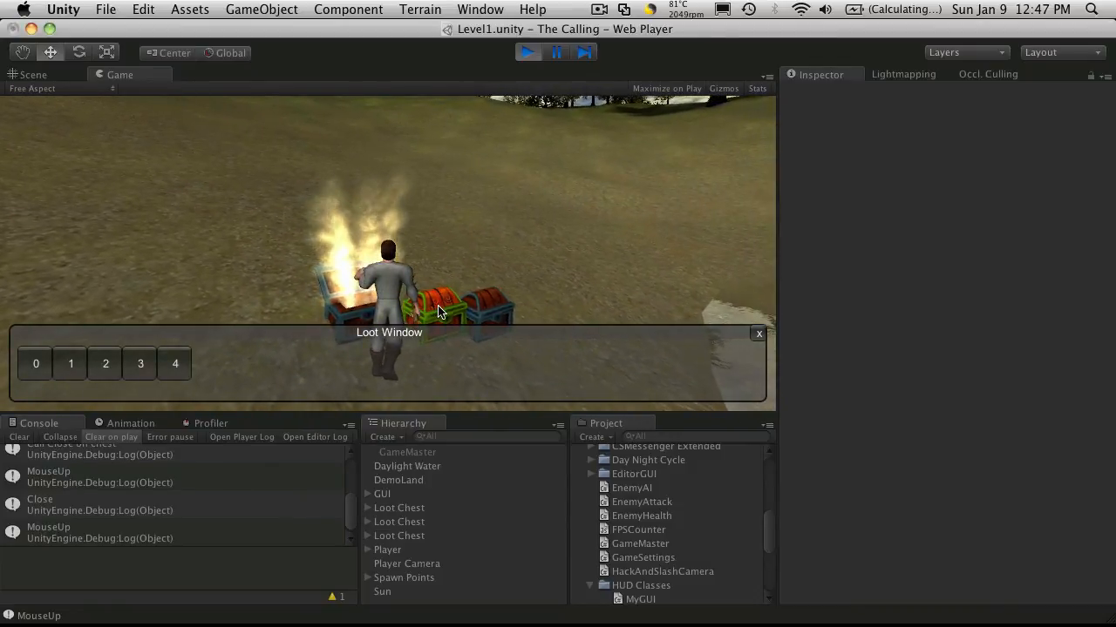
pyautogui.click(758, 333)
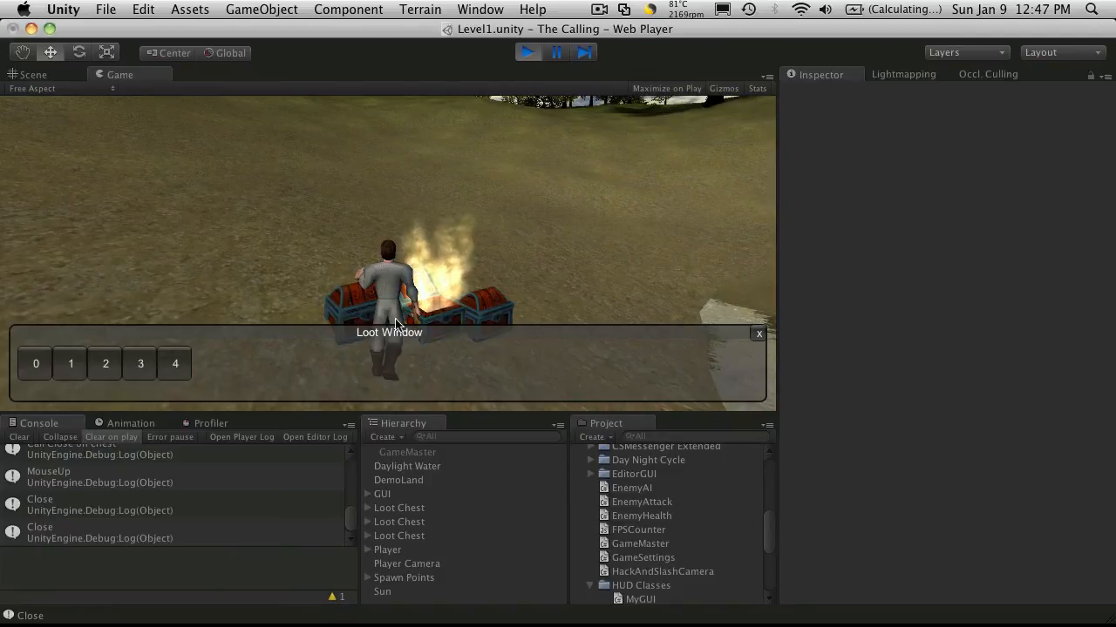
pyautogui.click(757, 334)
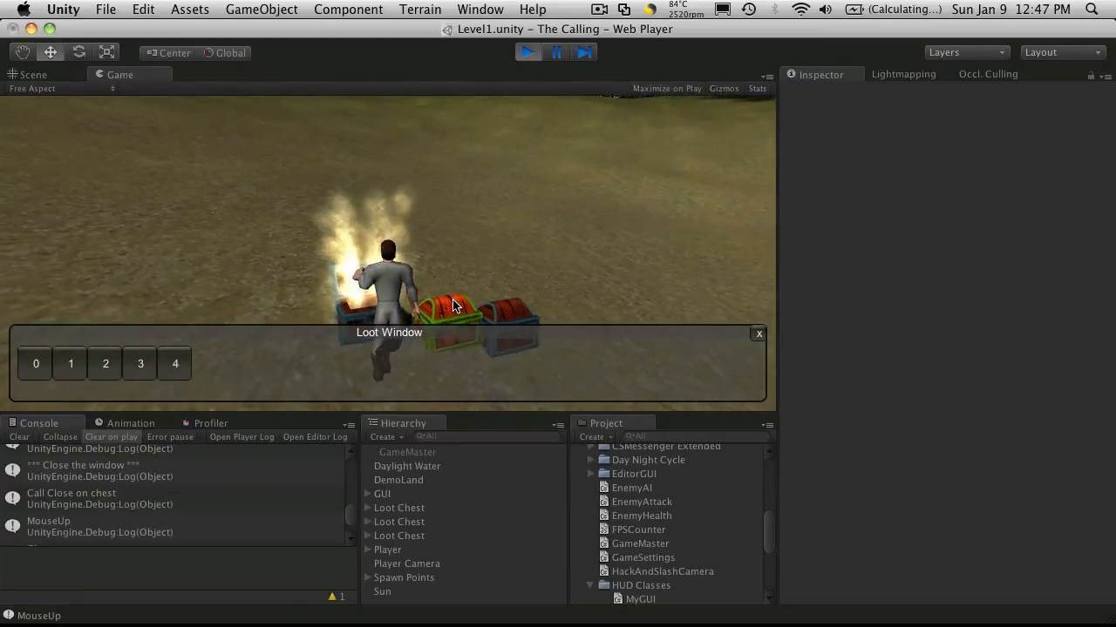
pyautogui.click(756, 335)
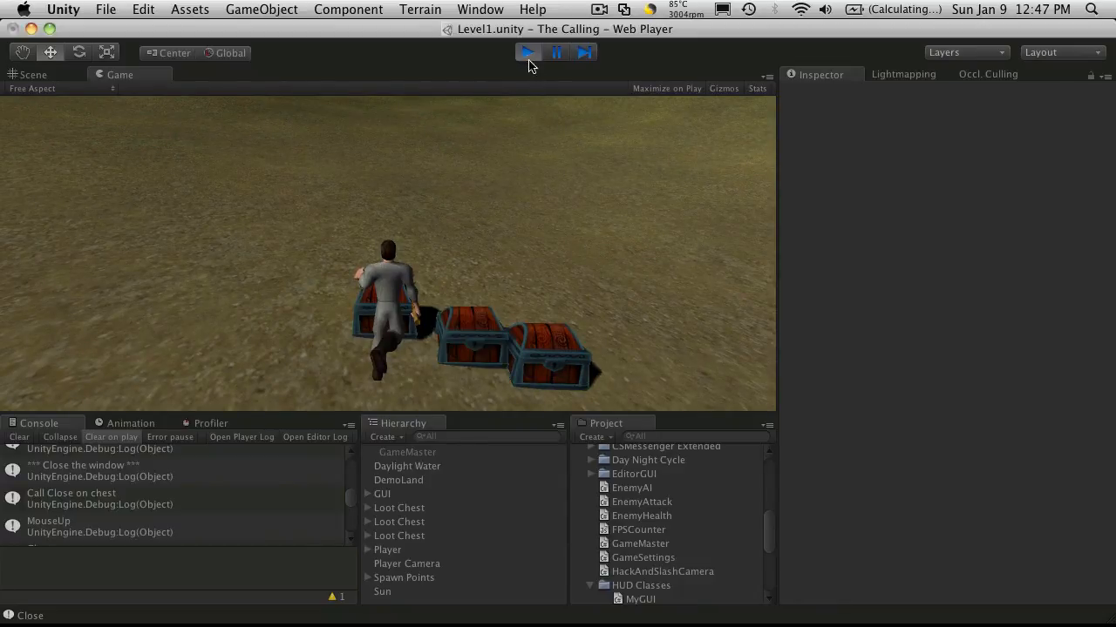
pyautogui.click(526, 52)
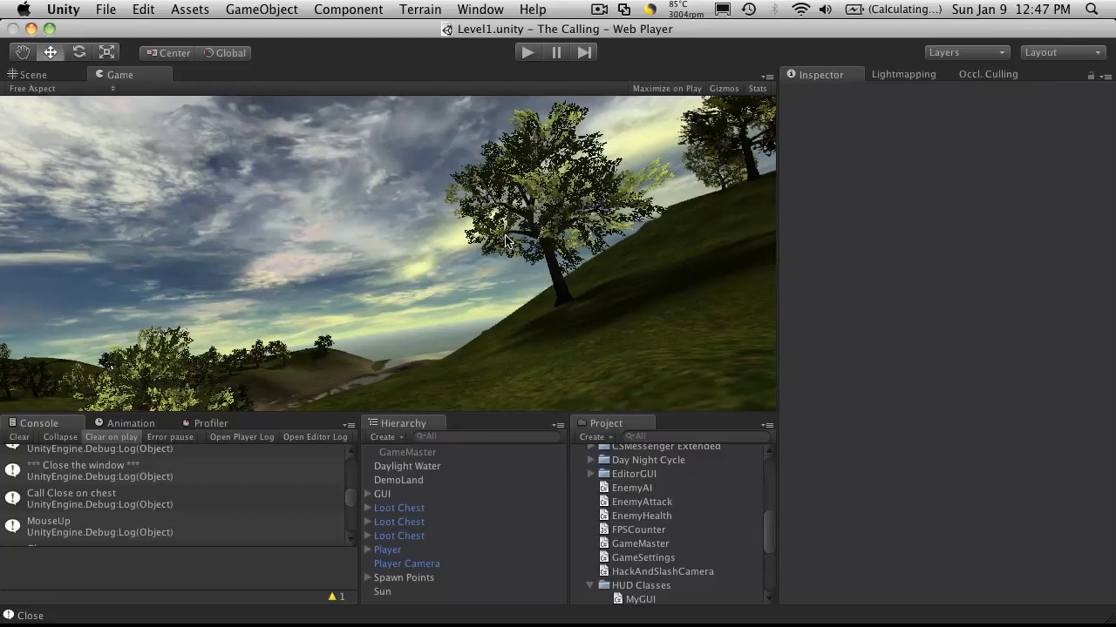